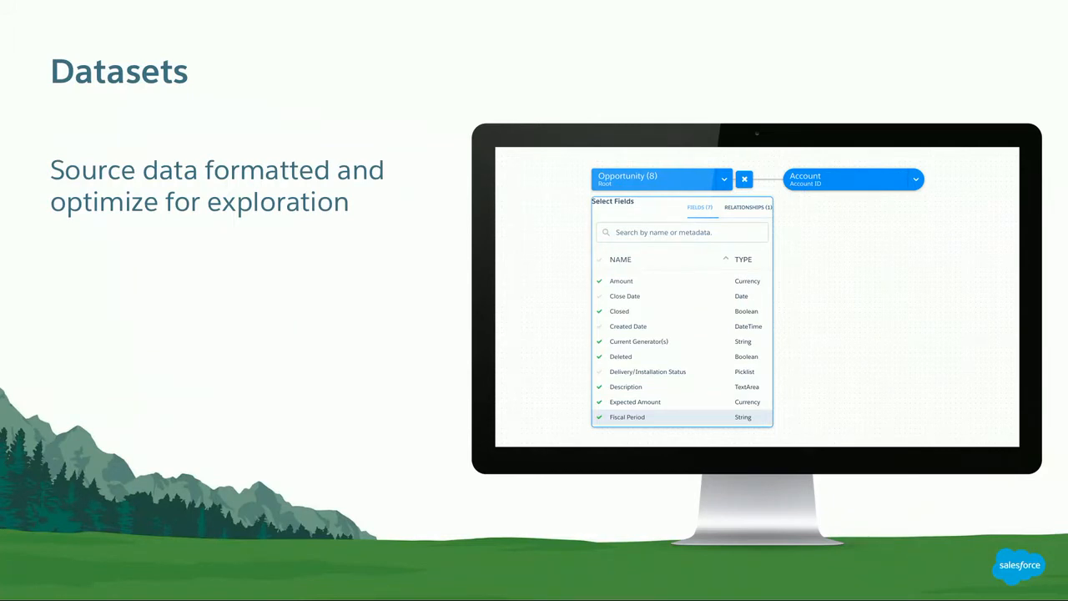
# Advance the slideshow to the Dashboards slide on curated runtime analytics views.
pyautogui.press('Right')
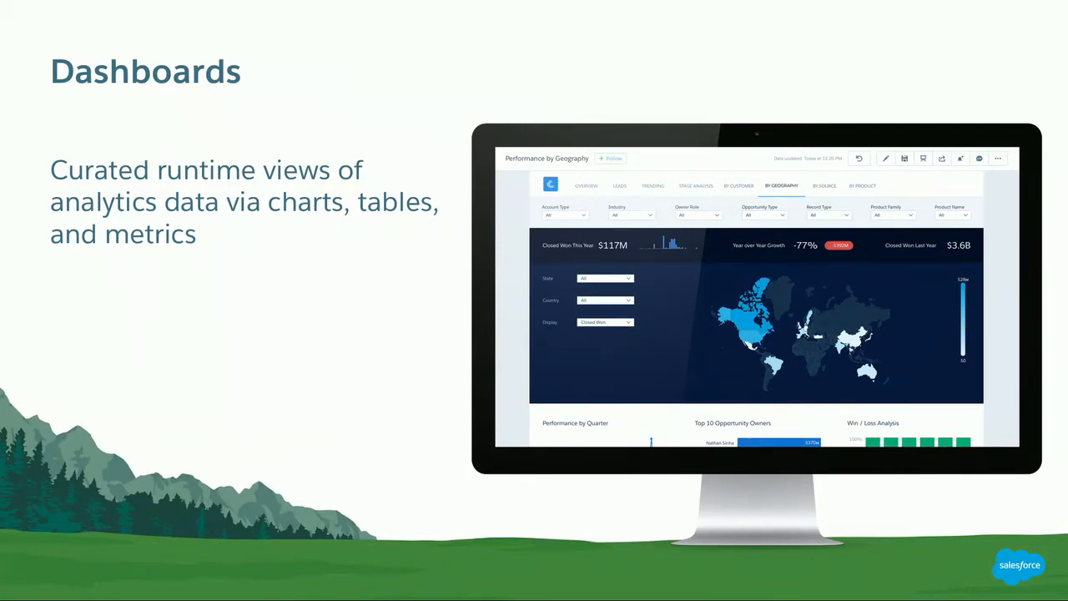
pyautogui.press('right')
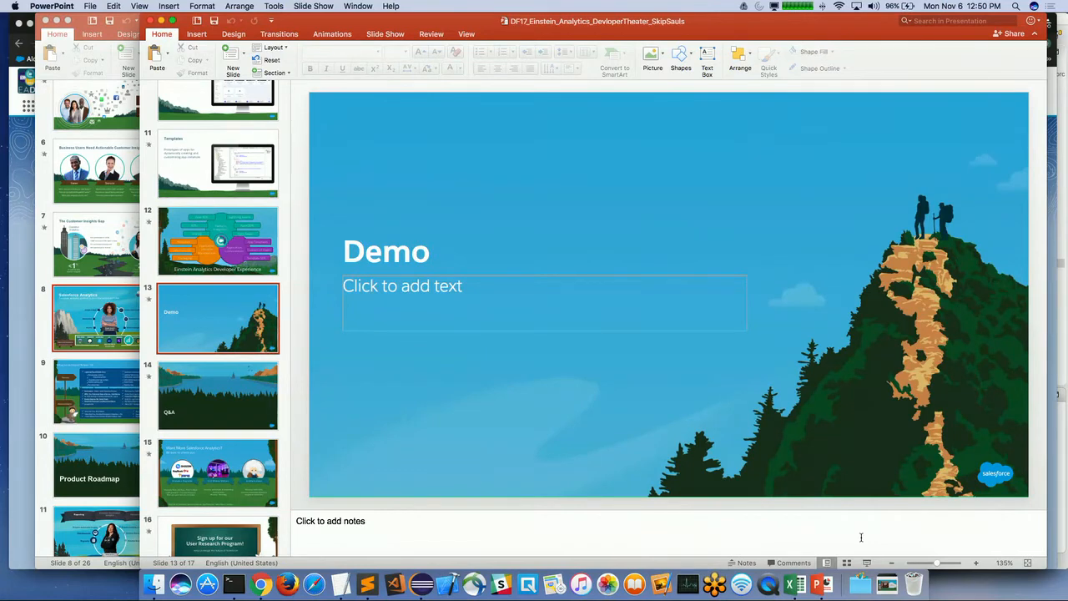
pyautogui.moveTo(636, 582)
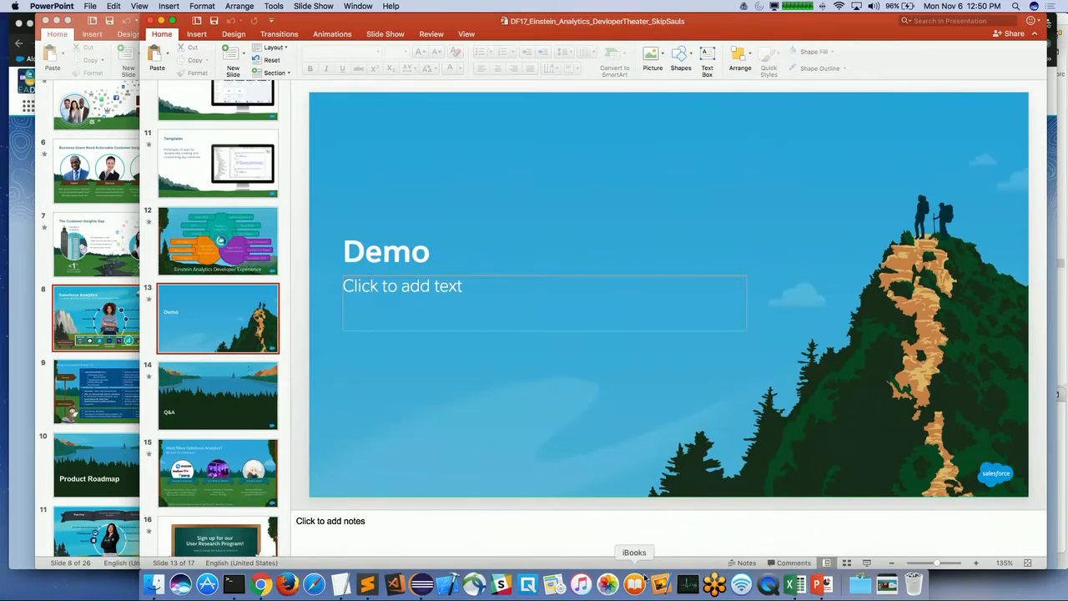
pyautogui.moveTo(261, 583)
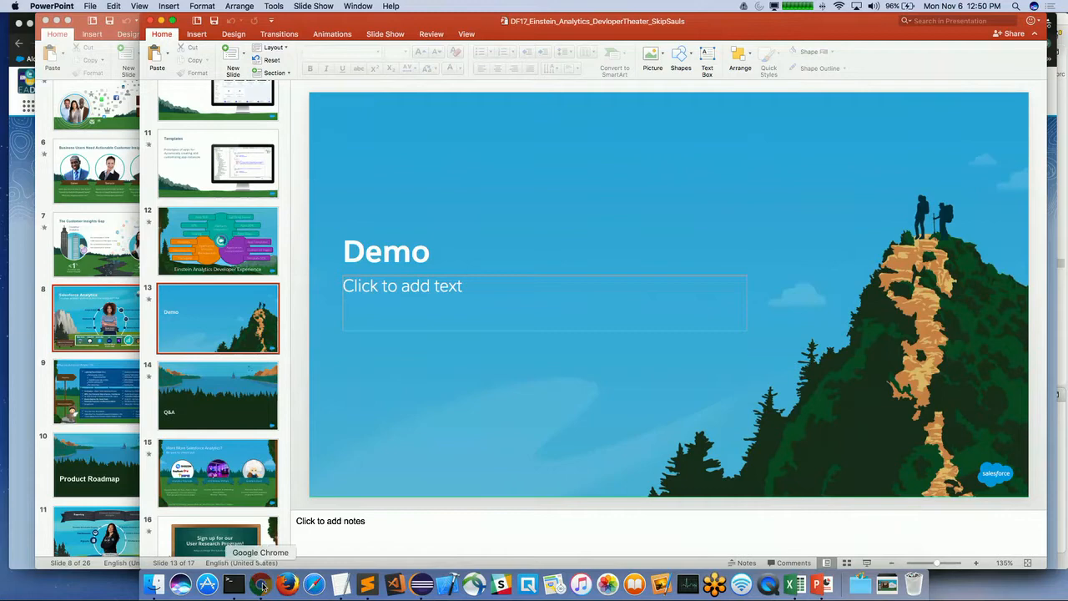
# Switch to Chrome, showing the DF17 EADX Demos Welcome page with four demo tiles.
pyautogui.click(261, 583)
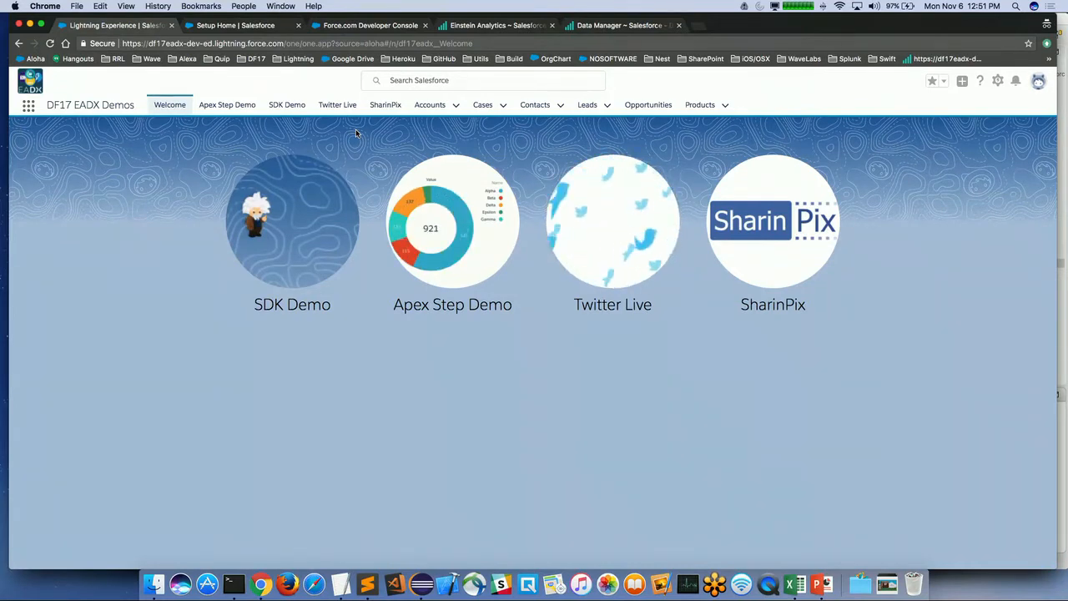
pyautogui.moveTo(306, 219)
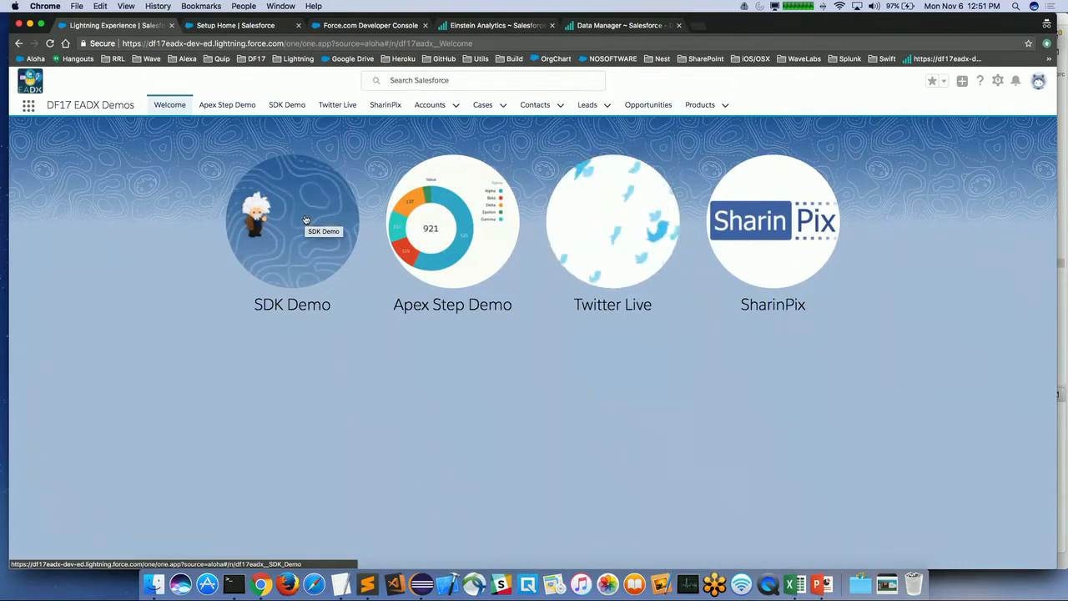
# Open the SDK Demo page and choose Leaderboard as the embedded dashboard.
pyautogui.click(291, 220)
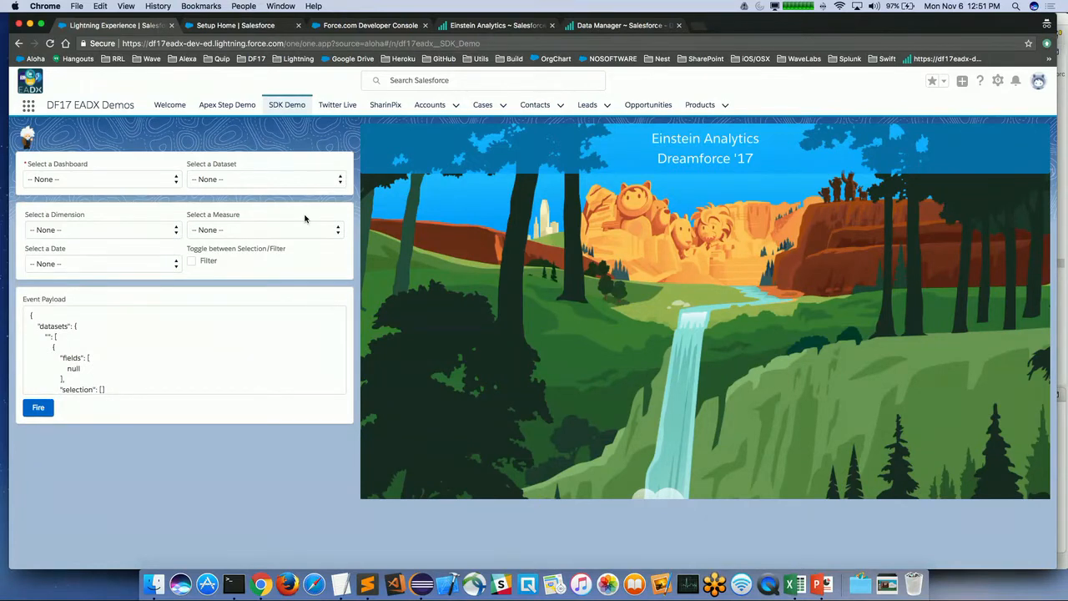
pyautogui.moveTo(292, 217)
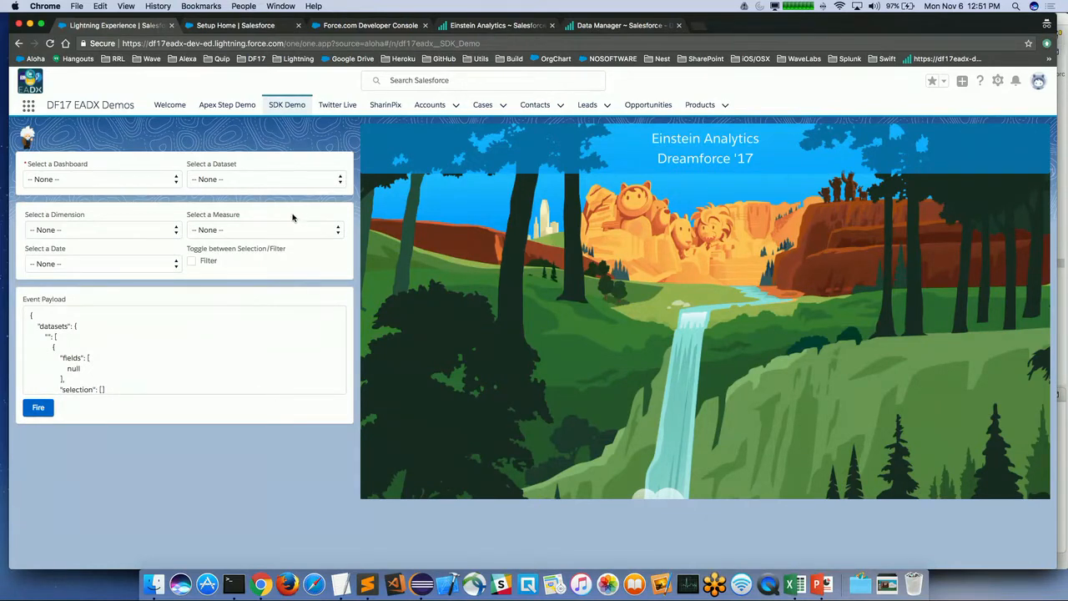
pyautogui.click(100, 179)
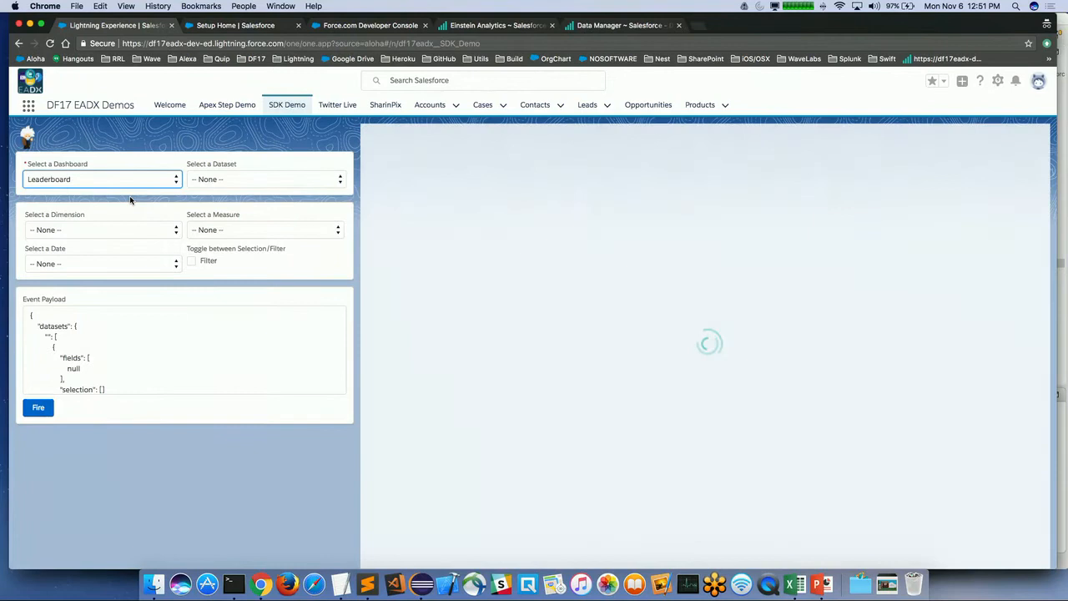
# Let Leaderboard load and view Manager Role values: CEO, Sales_AMER, Sales_EMEA, Sales_WW.
pyautogui.click(37, 407)
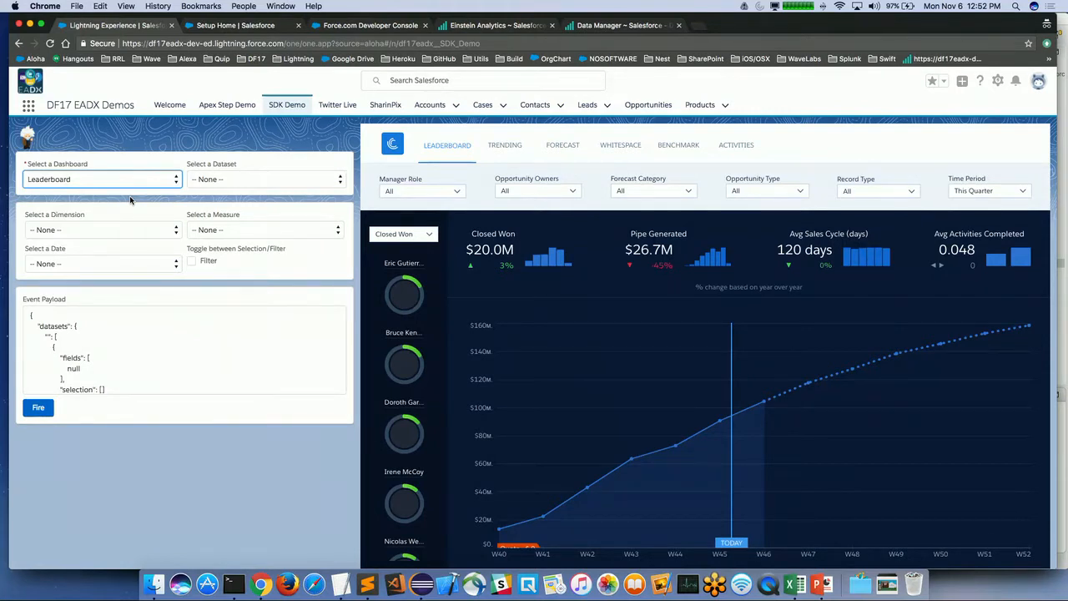
pyautogui.moveTo(457, 194)
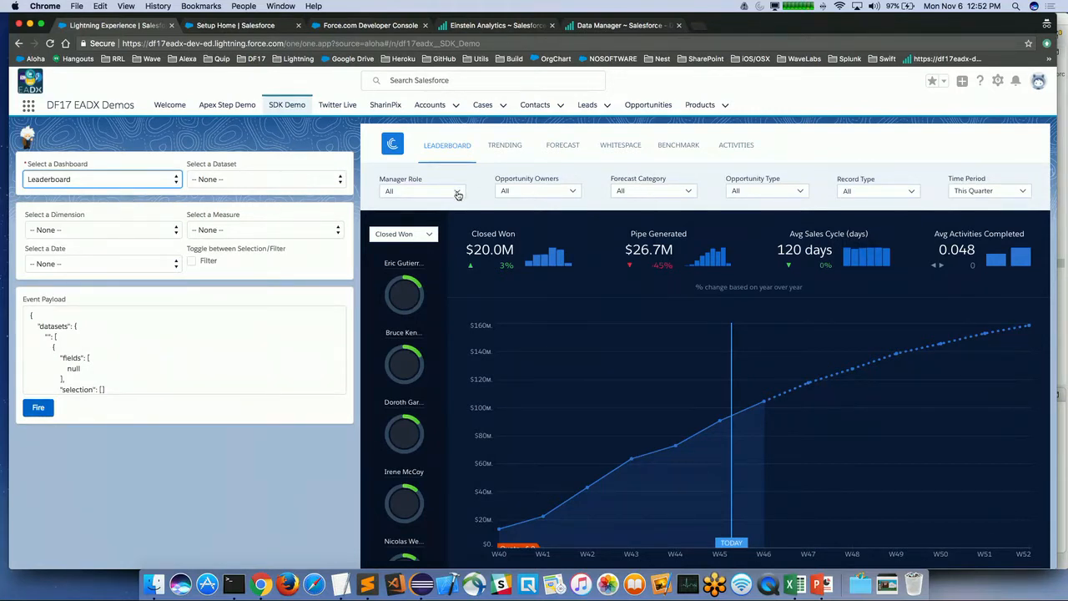
pyautogui.click(421, 190)
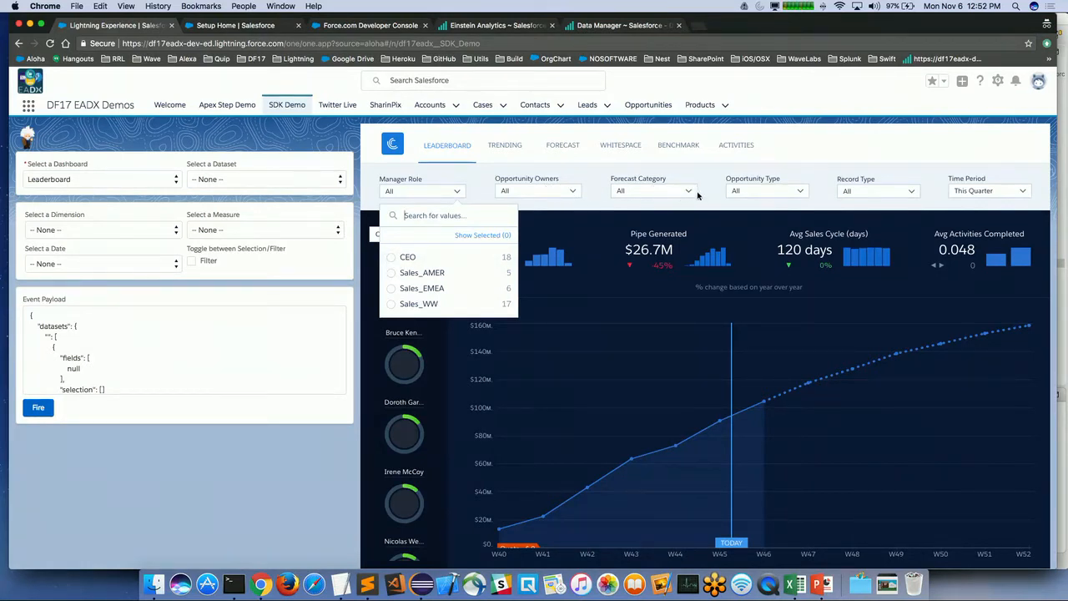
# Filter the Leaderboard dashboard's Forecast Category to Pipeline.
pyautogui.click(654, 190)
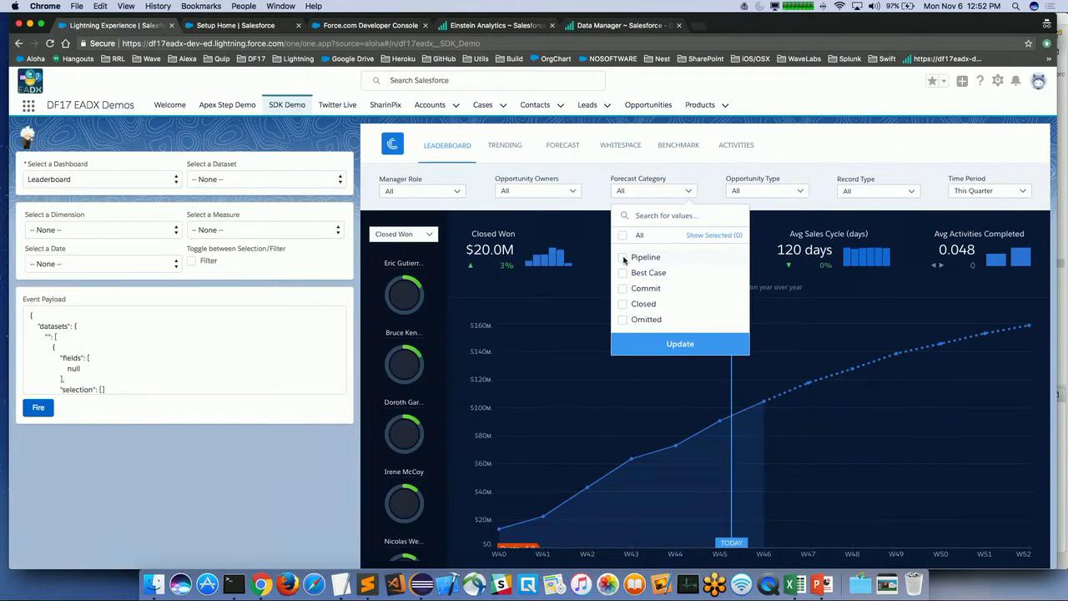
pyautogui.click(622, 257)
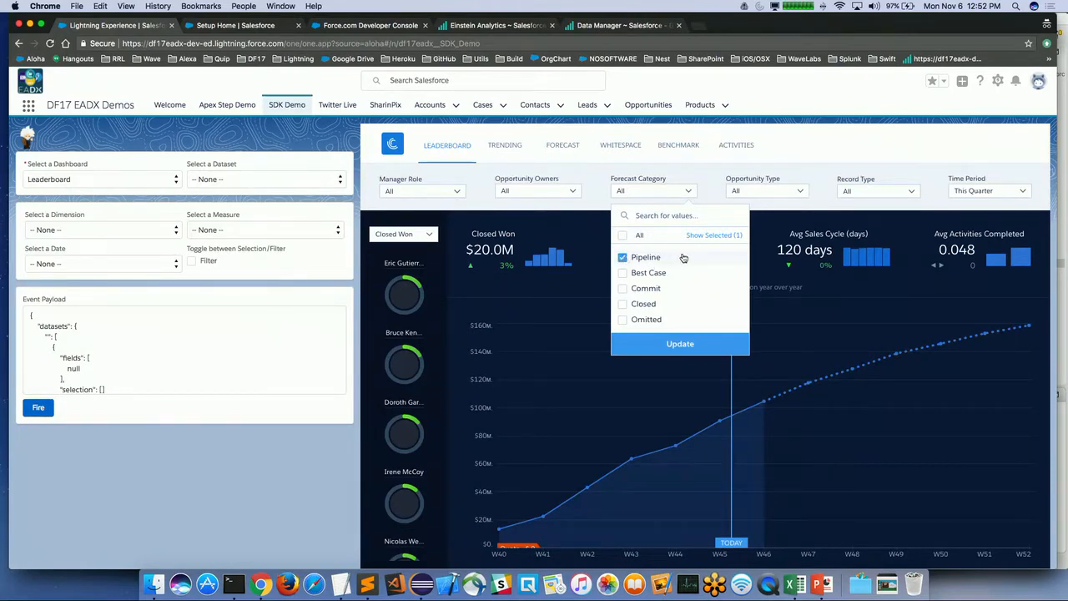
pyautogui.click(680, 343)
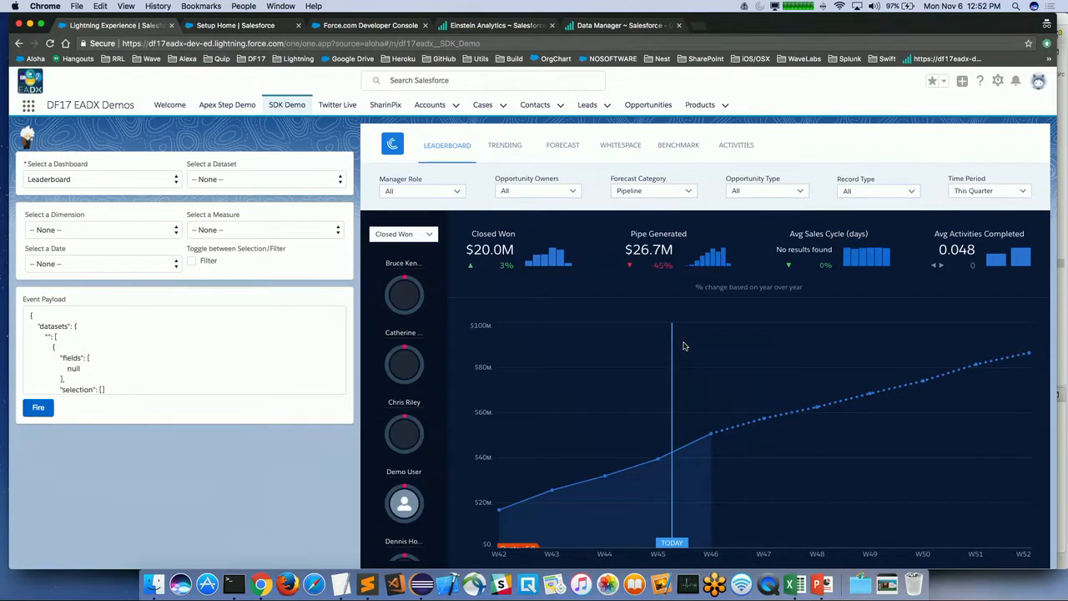
pyautogui.moveTo(705, 230)
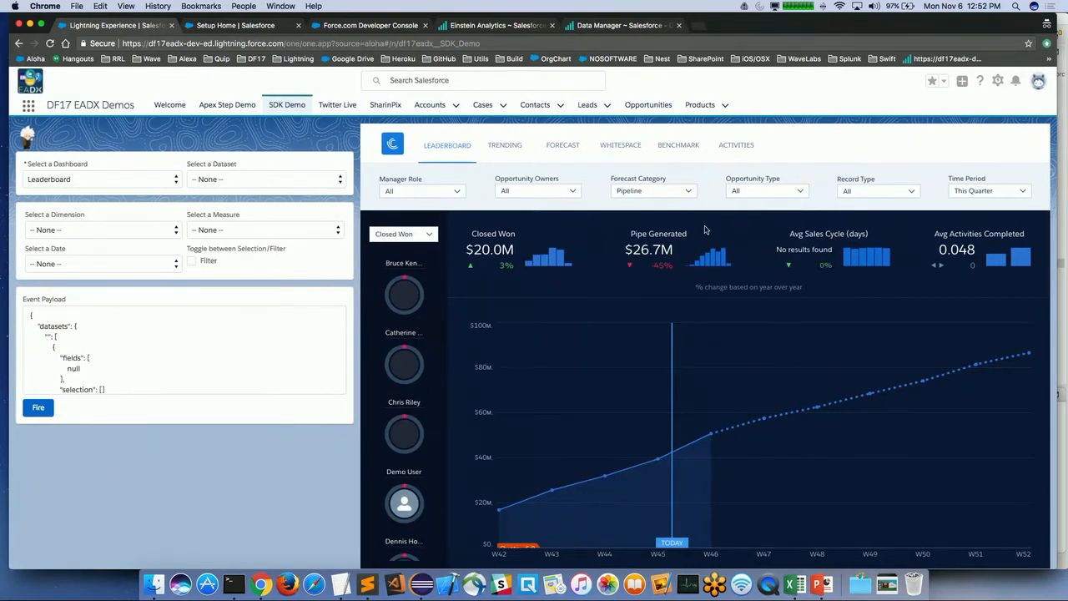
# Clear the Pipeline selection to restore unfiltered Closed Won data.
pyautogui.click(653, 190)
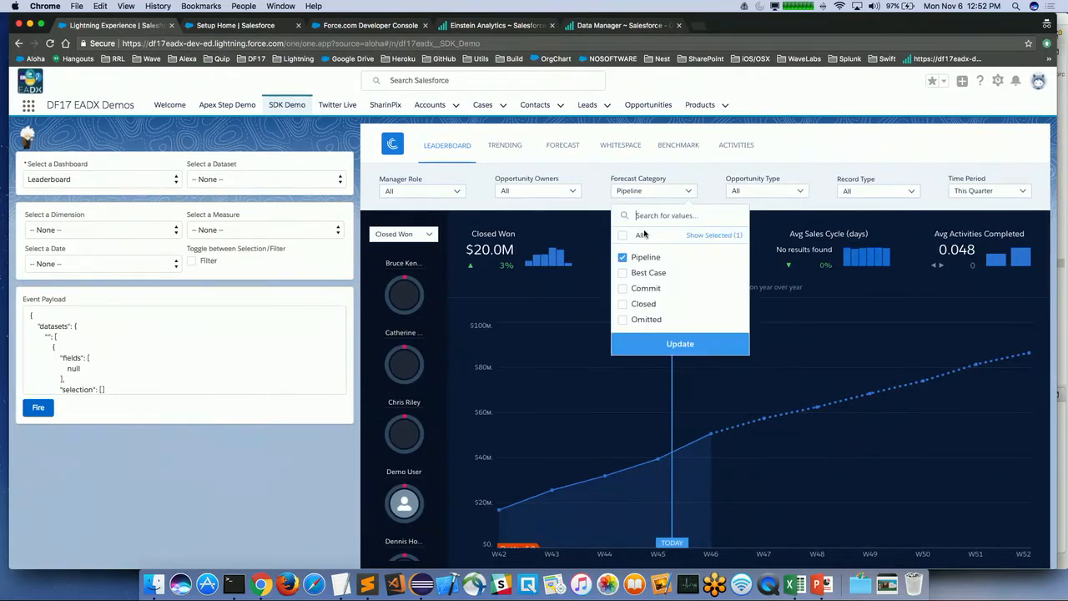
pyautogui.click(622, 256)
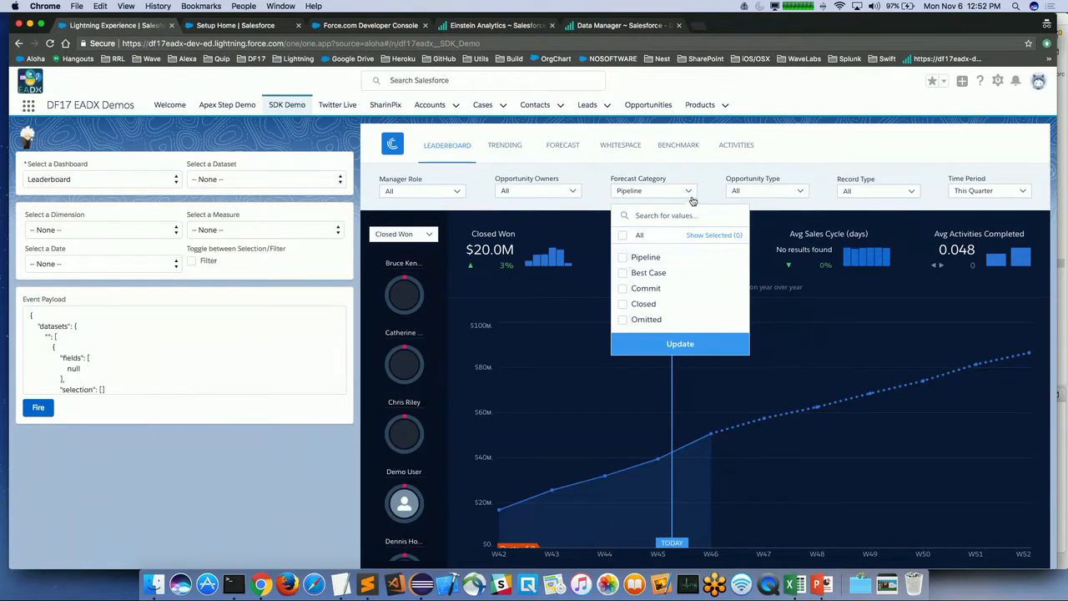
pyautogui.click(680, 343)
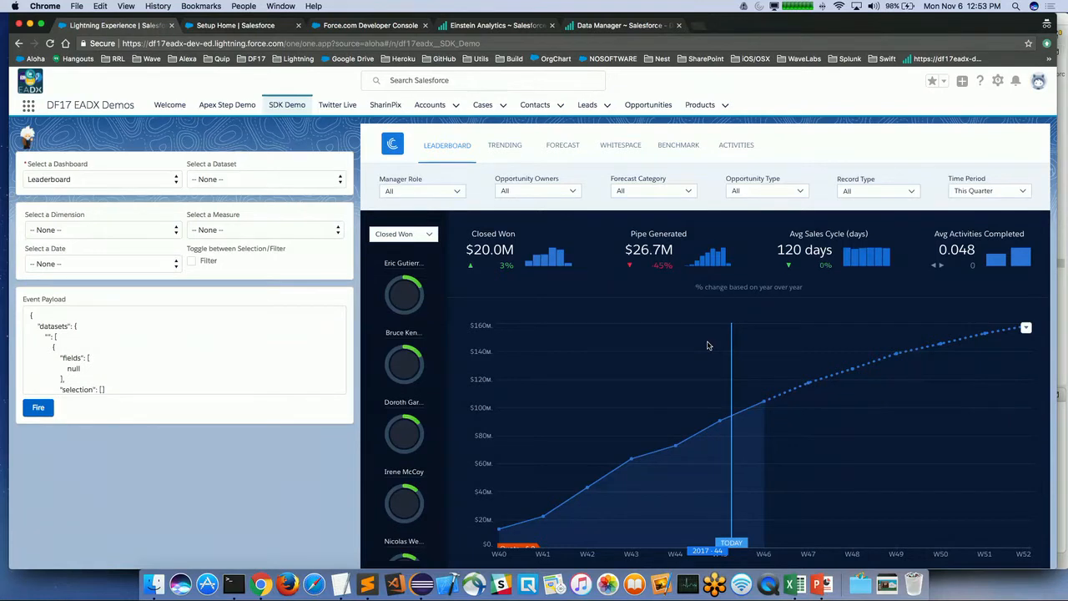
pyautogui.moveTo(451, 234)
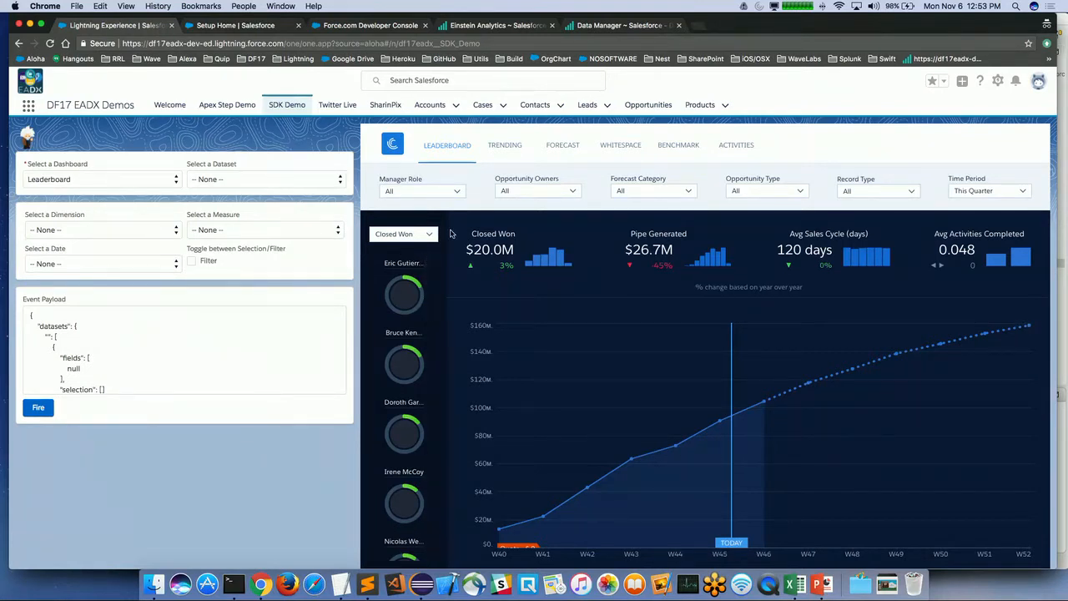
pyautogui.moveTo(200, 293)
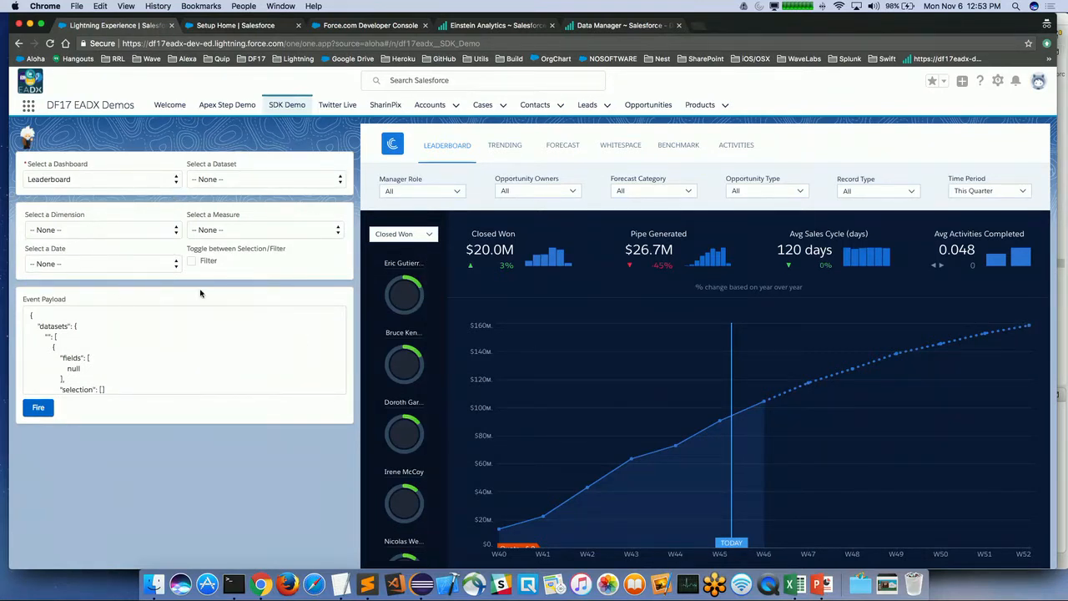
pyautogui.moveTo(965, 337)
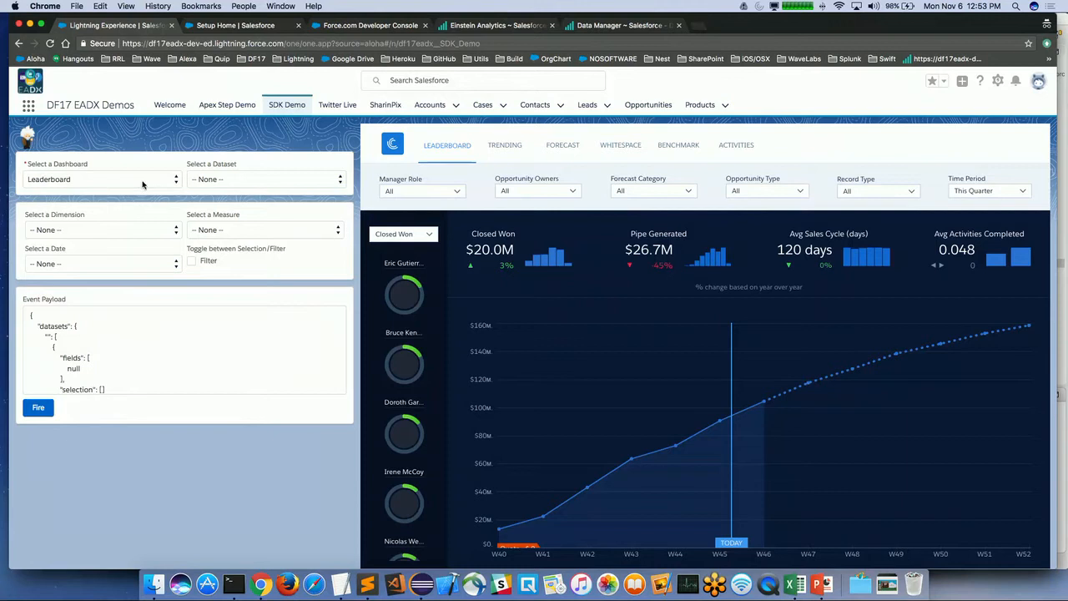
# Set the dimension to Opportunity Type, then switch it to Forecast Category.
pyautogui.click(263, 179)
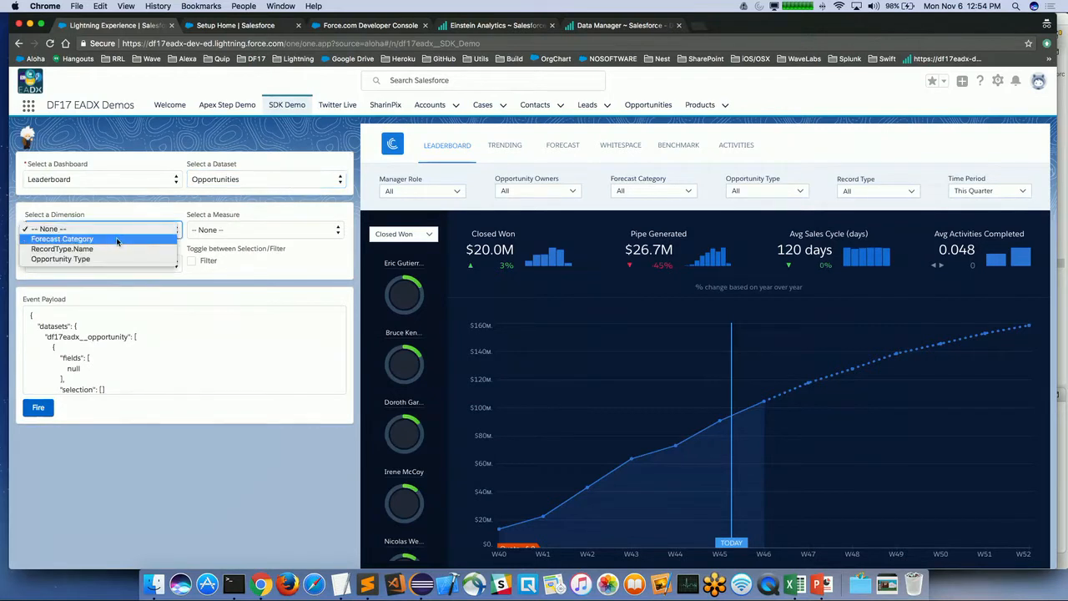
pyautogui.click(60, 259)
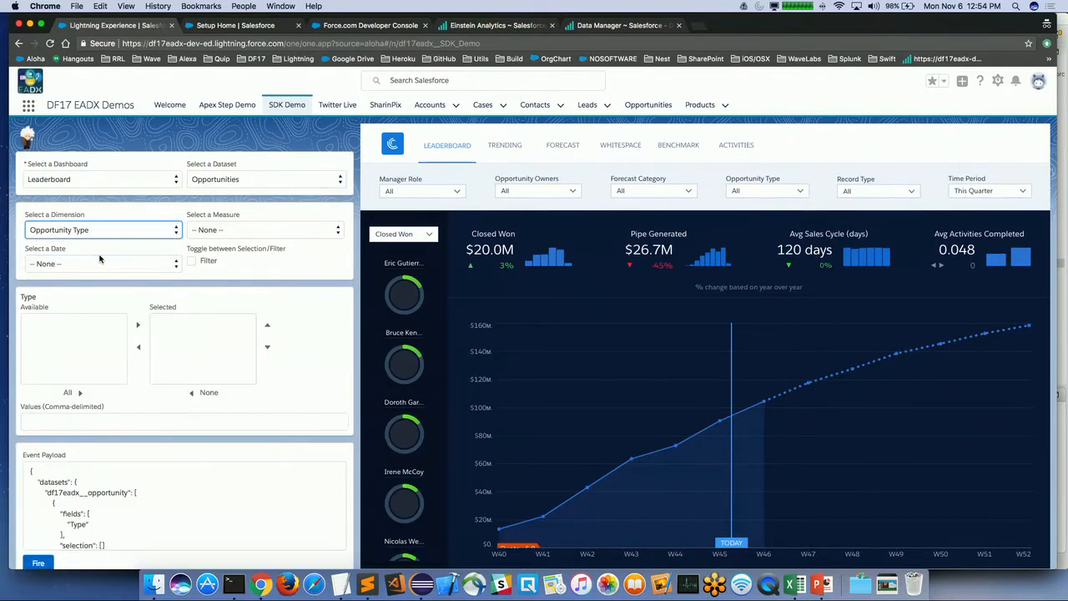
pyautogui.moveTo(118, 302)
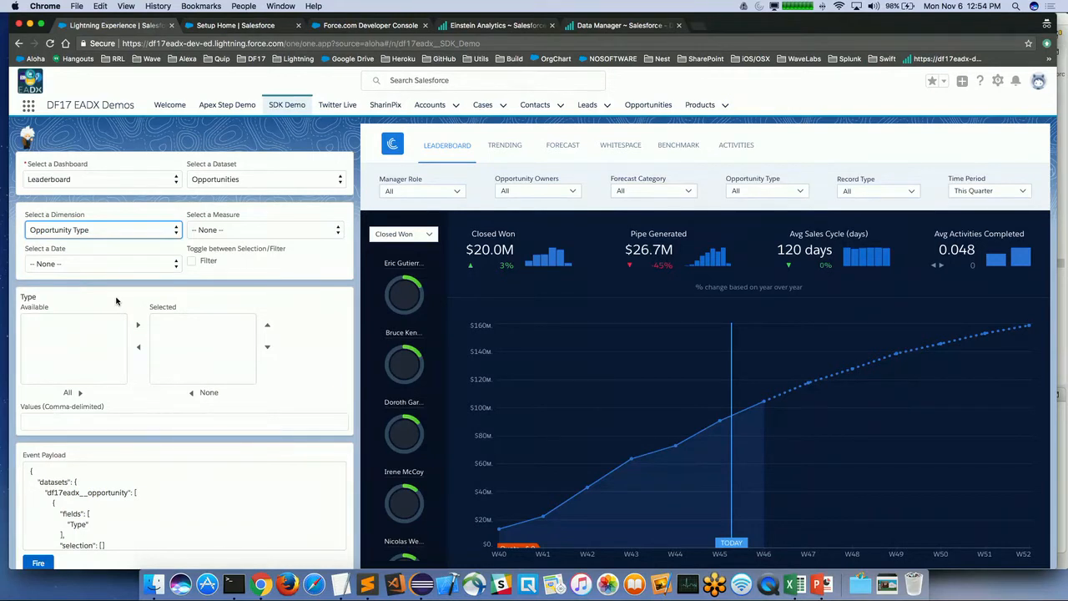
pyautogui.click(101, 229)
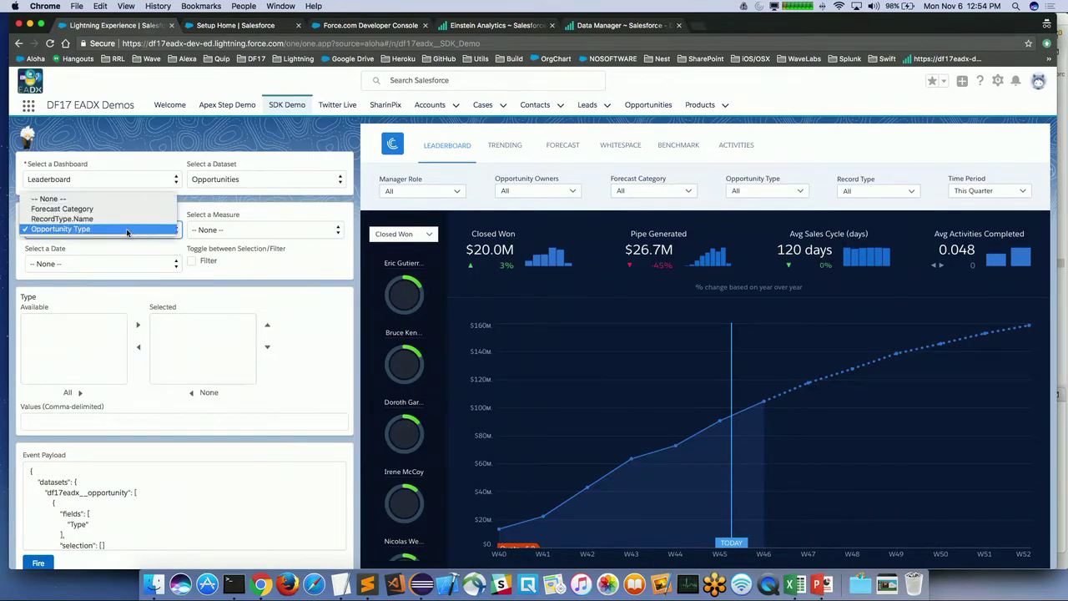
pyautogui.click(62, 209)
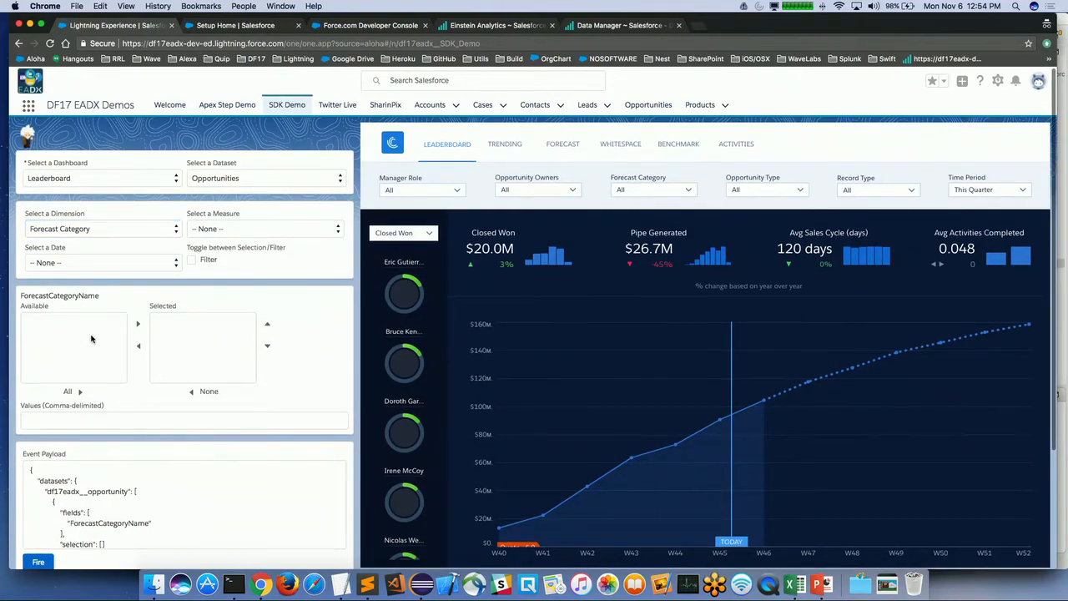
pyautogui.moveTo(211, 185)
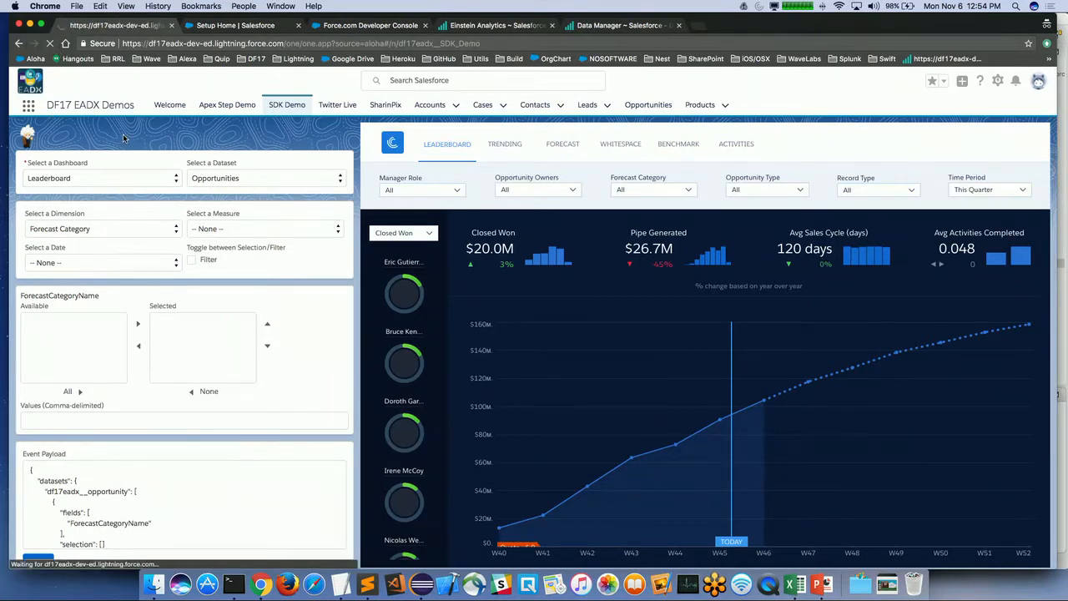
pyautogui.moveTo(169, 172)
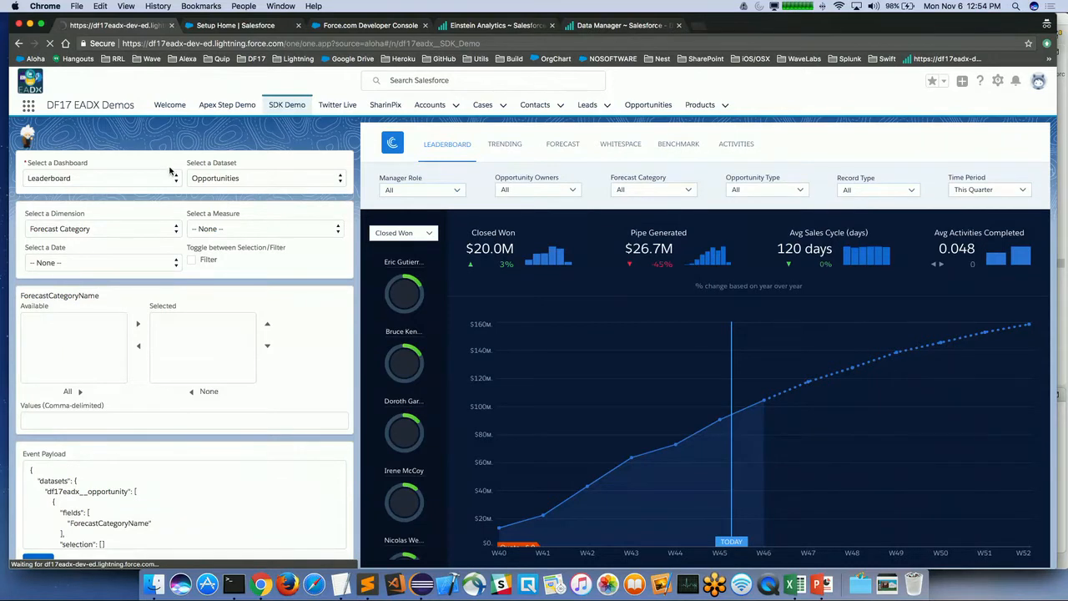
pyautogui.moveTo(167, 140)
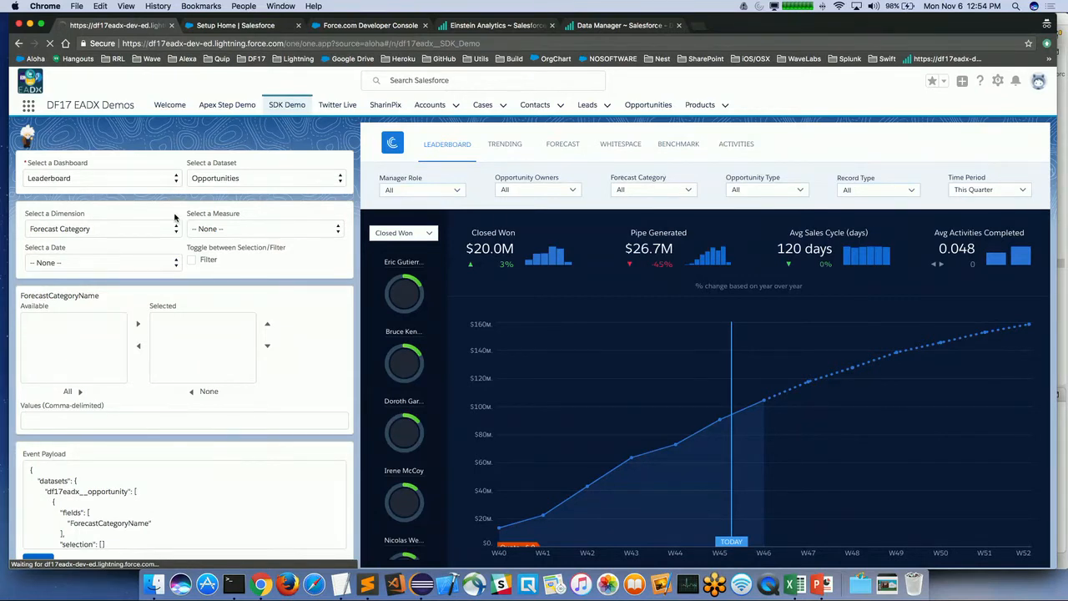
pyautogui.moveTo(178, 214)
pyautogui.write('sa')
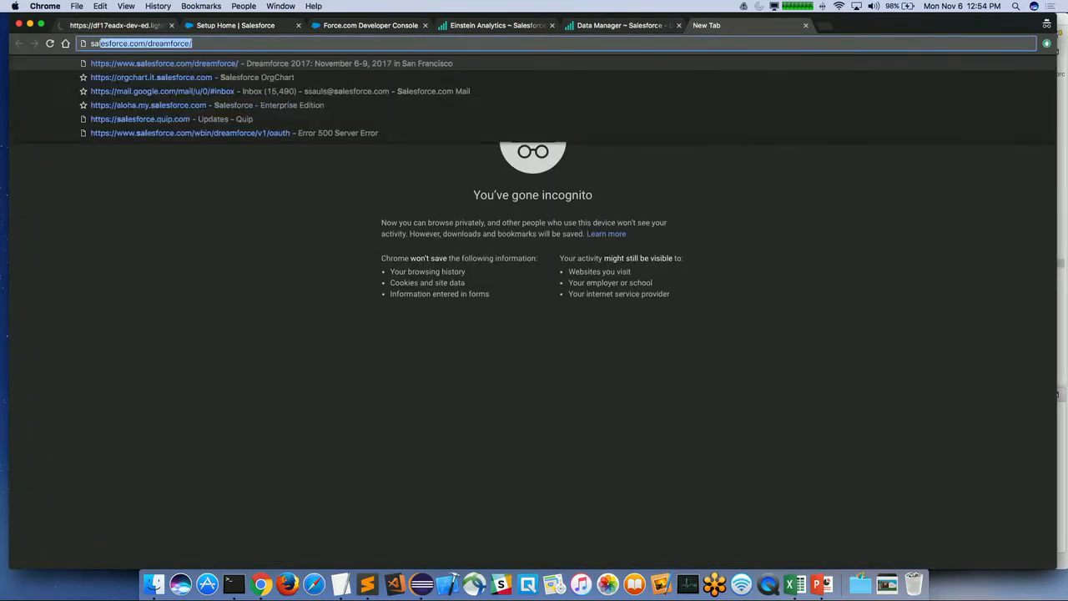
# Try loading salesforce.com in the private tab, then return to the SDK Demo tab.
pyautogui.press('Return')
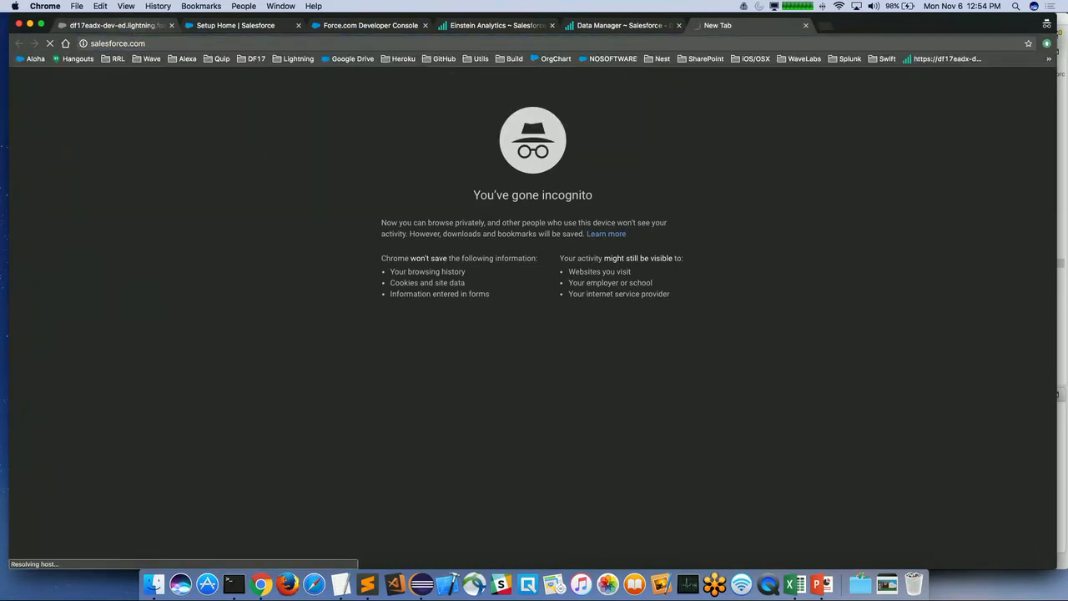
pyautogui.click(117, 25)
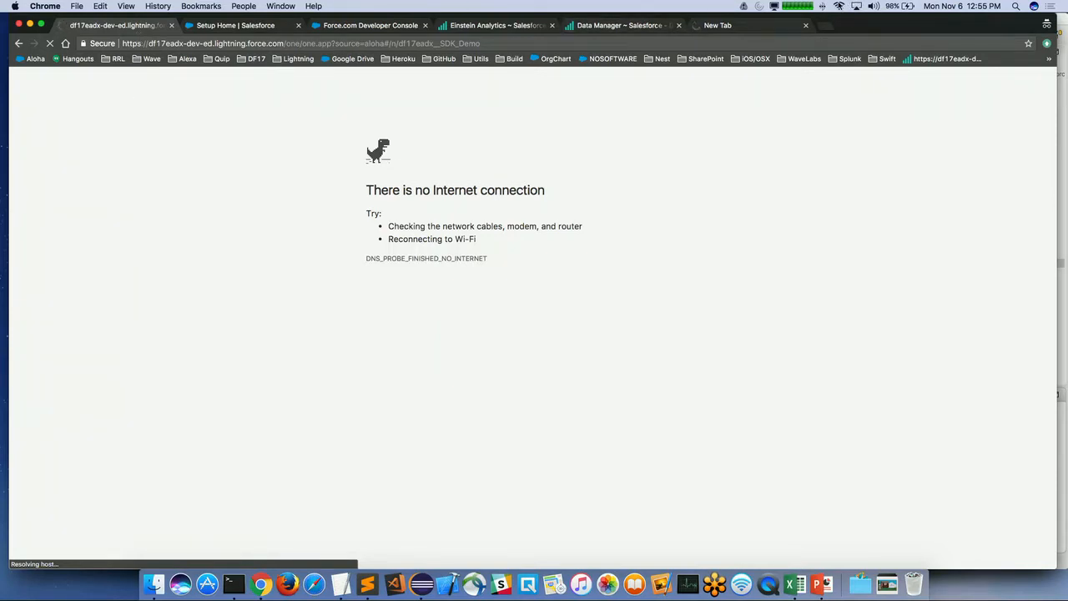
# Close the extra new tab and reload the SDK Demo page again.
pyautogui.click(838, 6)
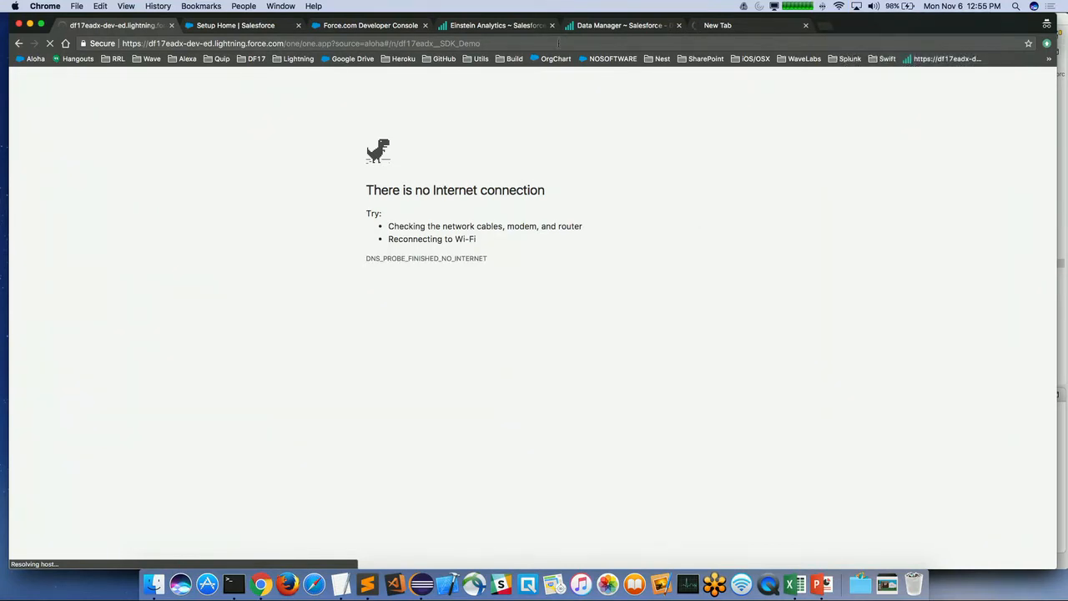
pyautogui.click(751, 25)
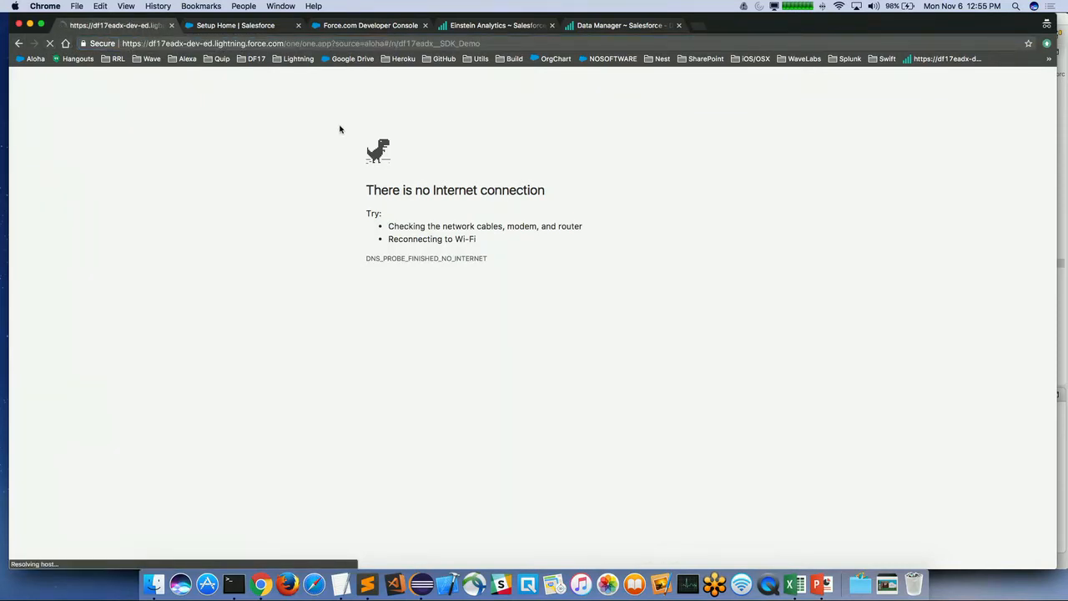
pyautogui.moveTo(400, 119)
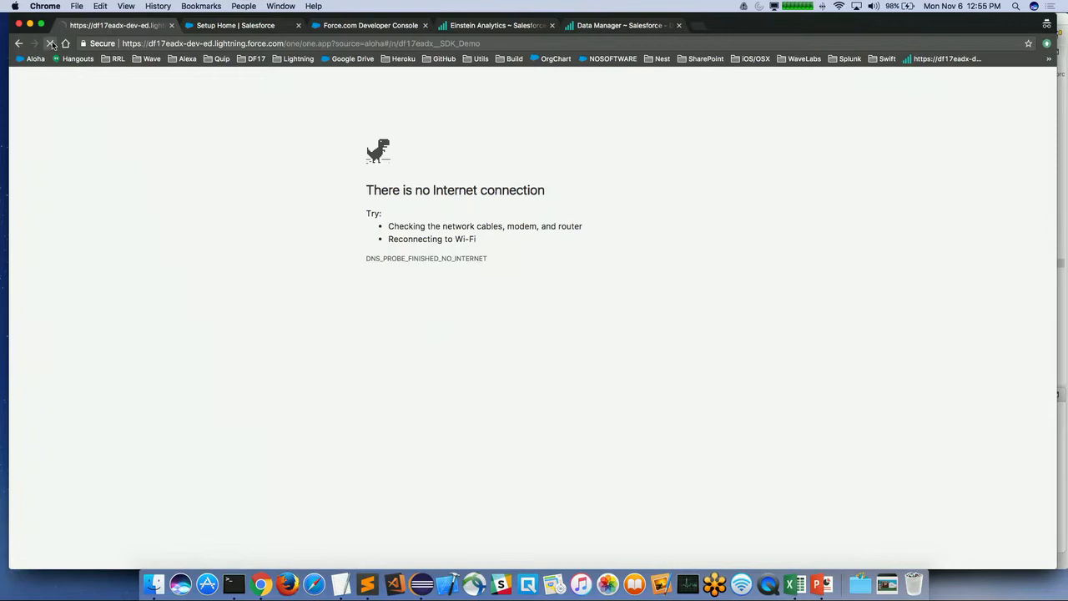
pyautogui.click(49, 43)
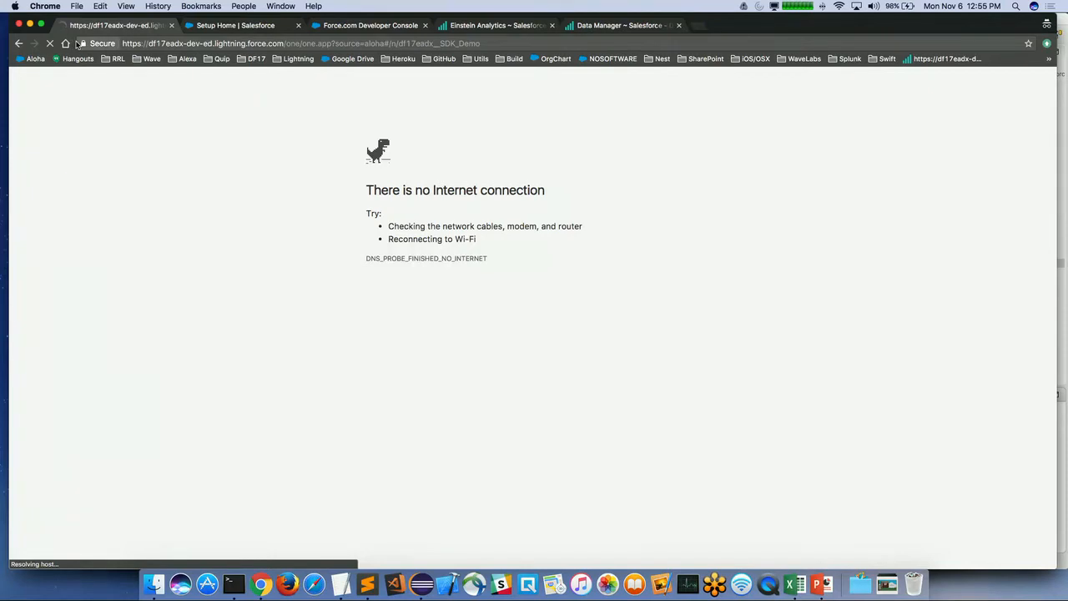
pyautogui.moveTo(102, 44)
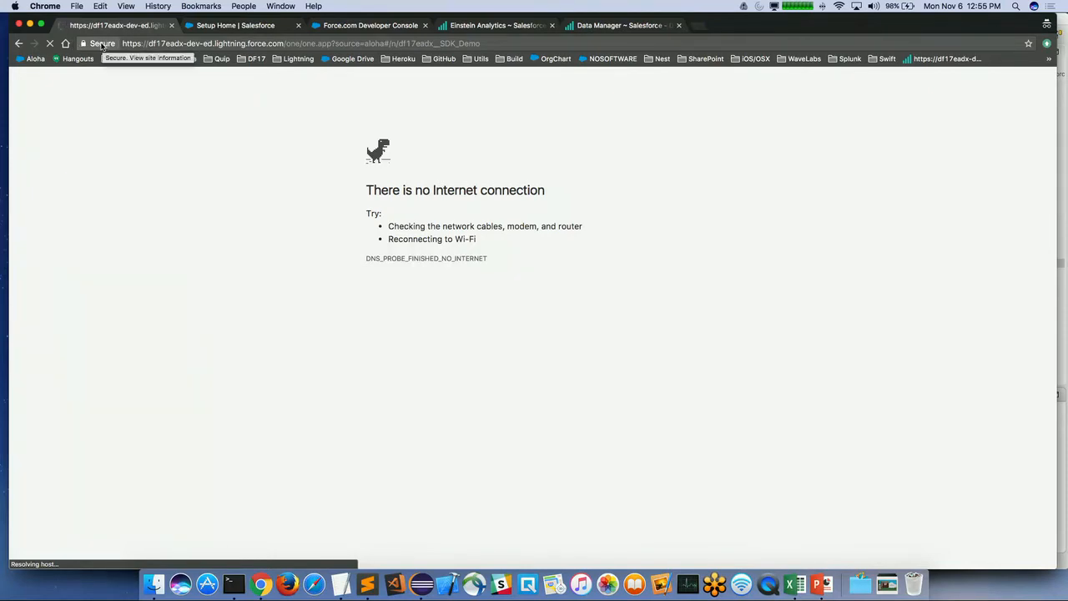
pyautogui.moveTo(970, 84)
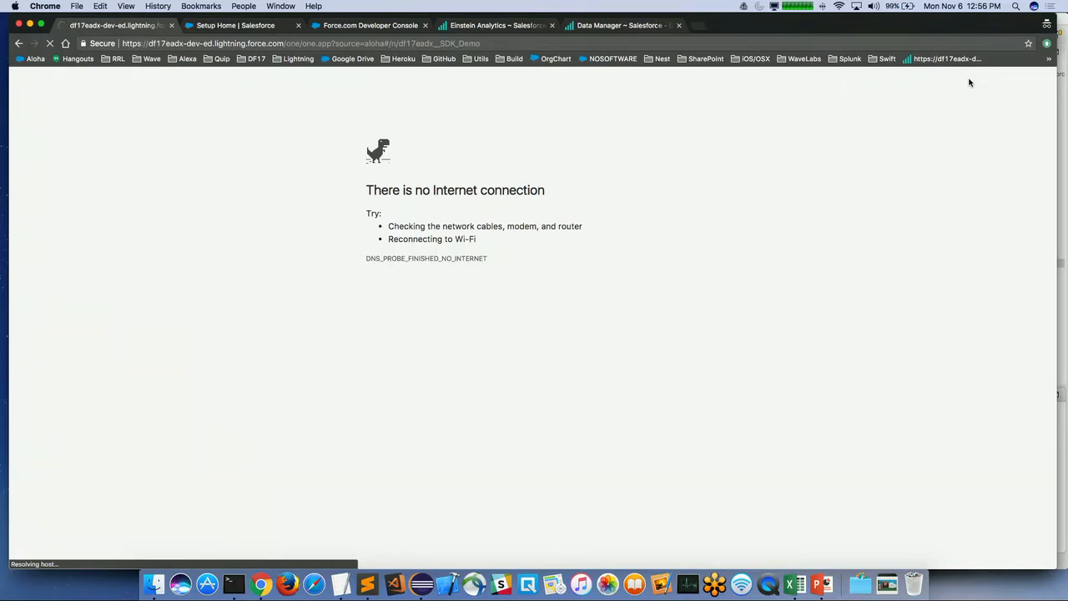
pyautogui.moveTo(990, 84)
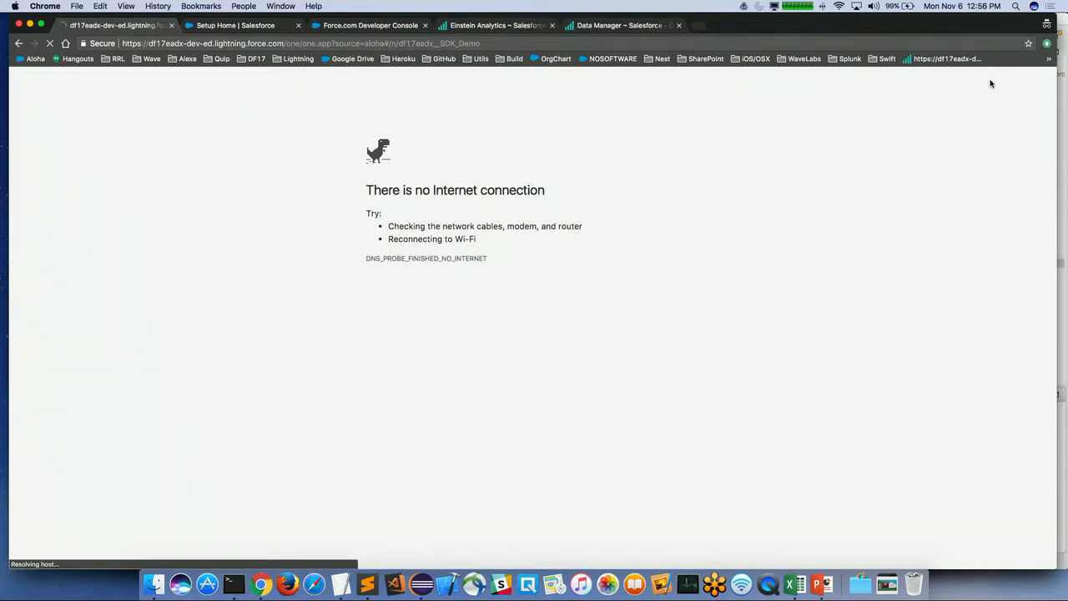
pyautogui.moveTo(826, 12)
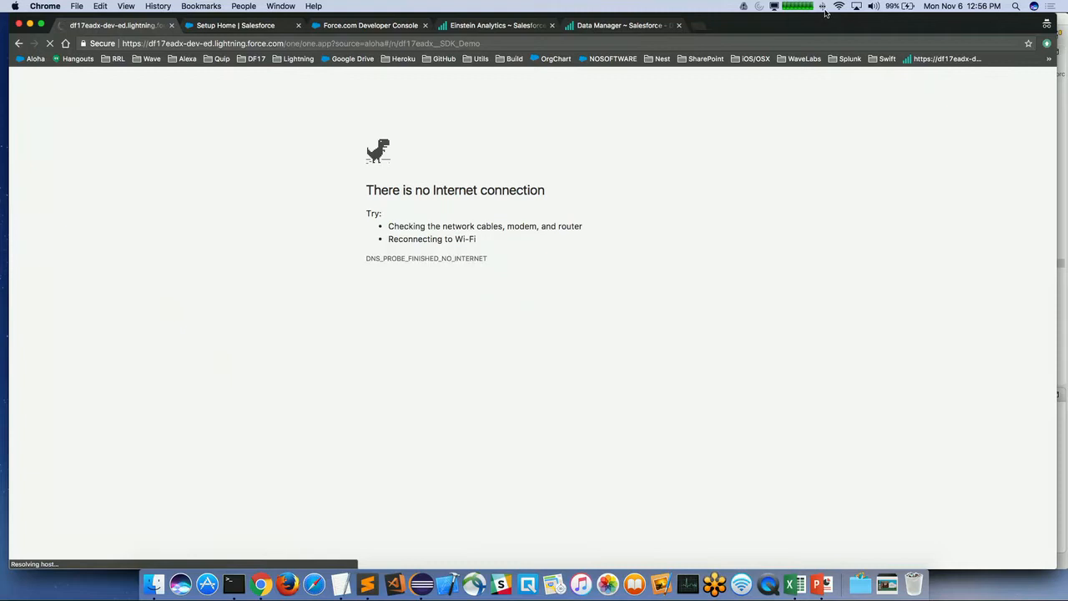
# Turn Wi-Fi off and back on, close Network preferences, and switch to Data Manager.
pyautogui.click(839, 6)
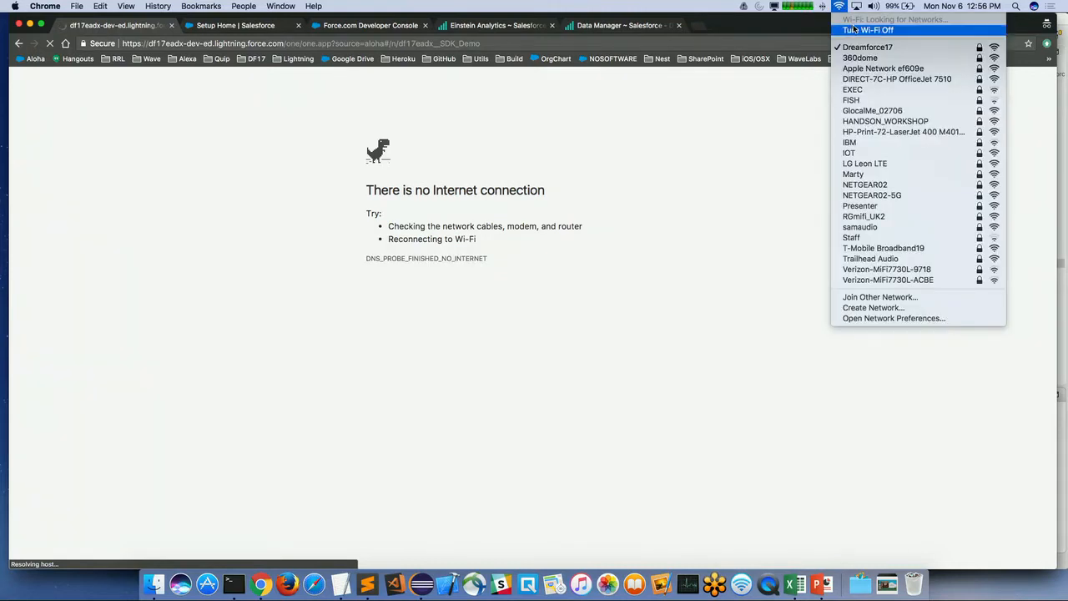
pyautogui.click(703, 33)
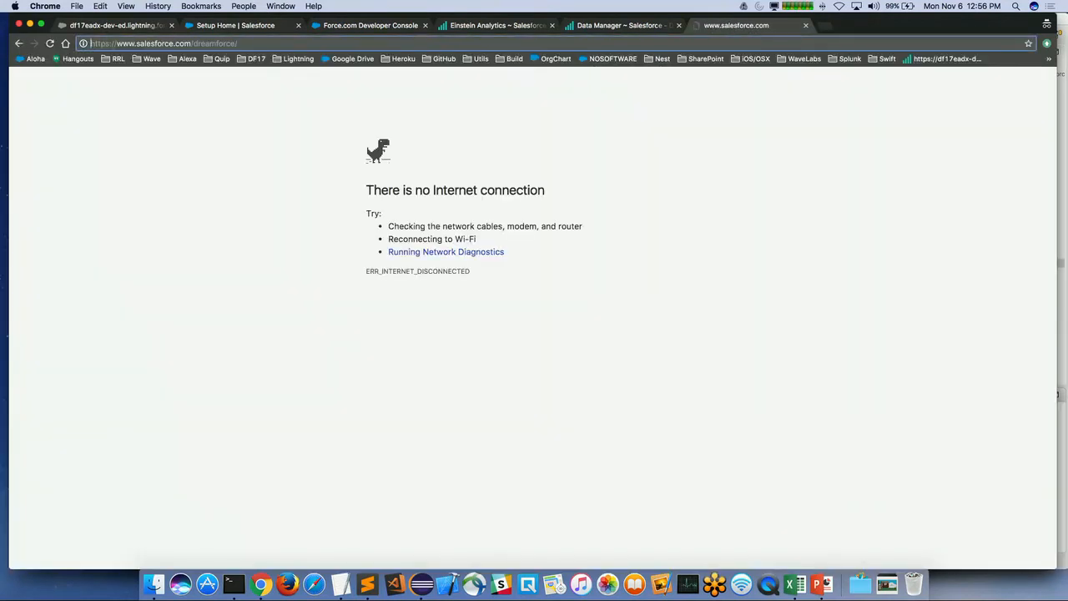
pyautogui.click(163, 43)
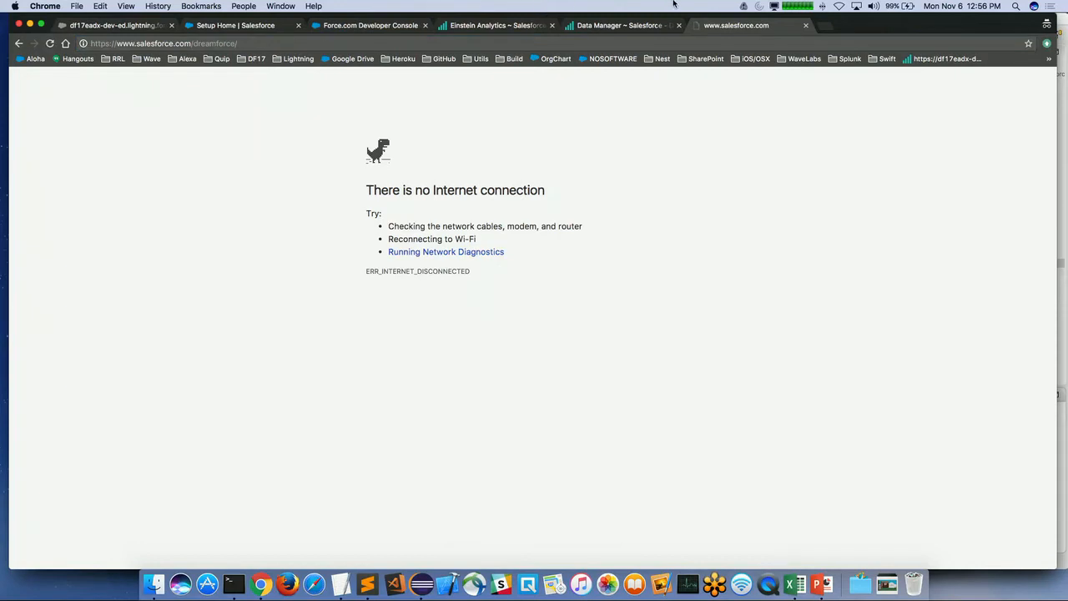
pyautogui.click(839, 6)
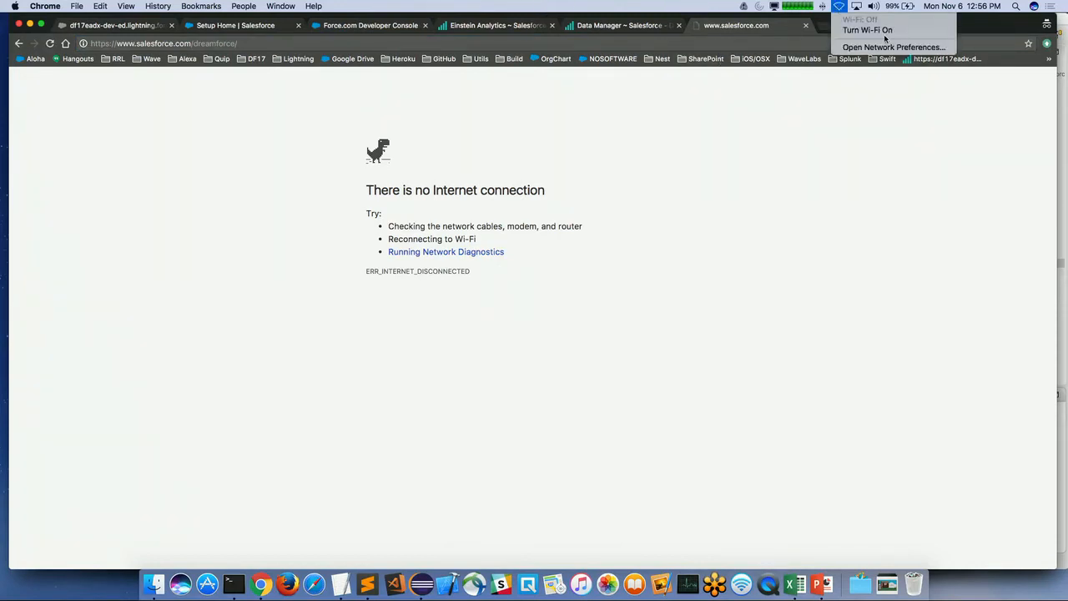
pyautogui.click(894, 47)
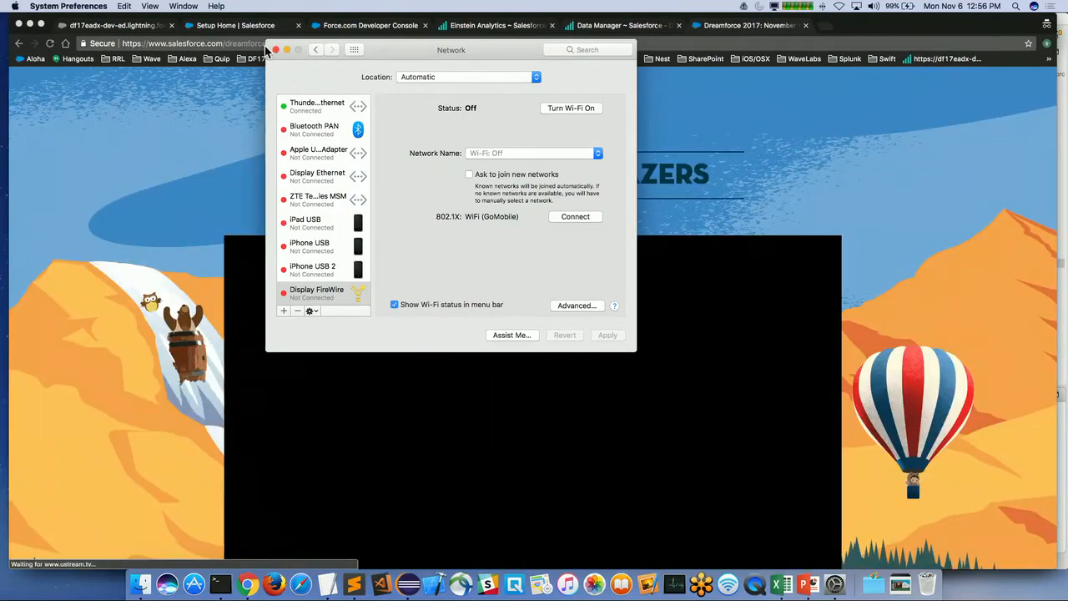
pyautogui.click(277, 49)
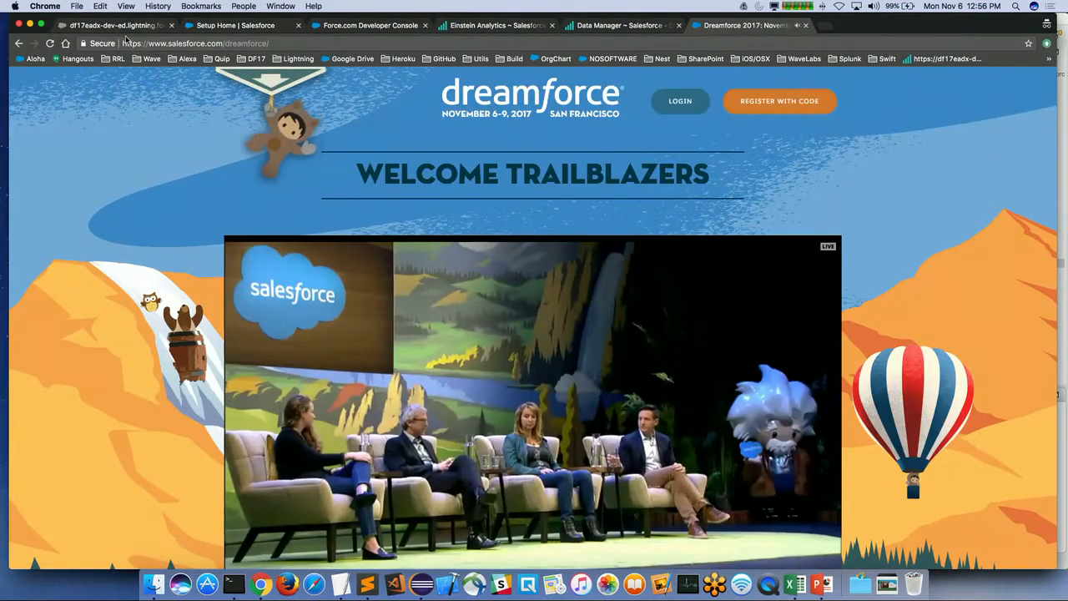
pyautogui.click(621, 25)
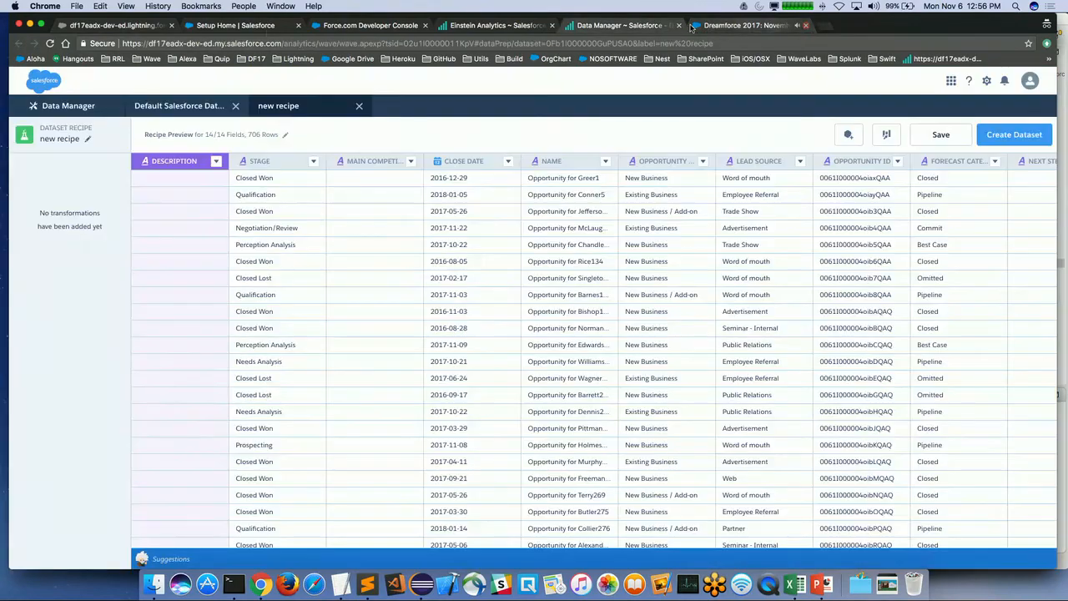
# Load Leaderboard with the Opportunities dataset and Forecast Category dimension, selecting Omitted.
pyautogui.click(112, 25)
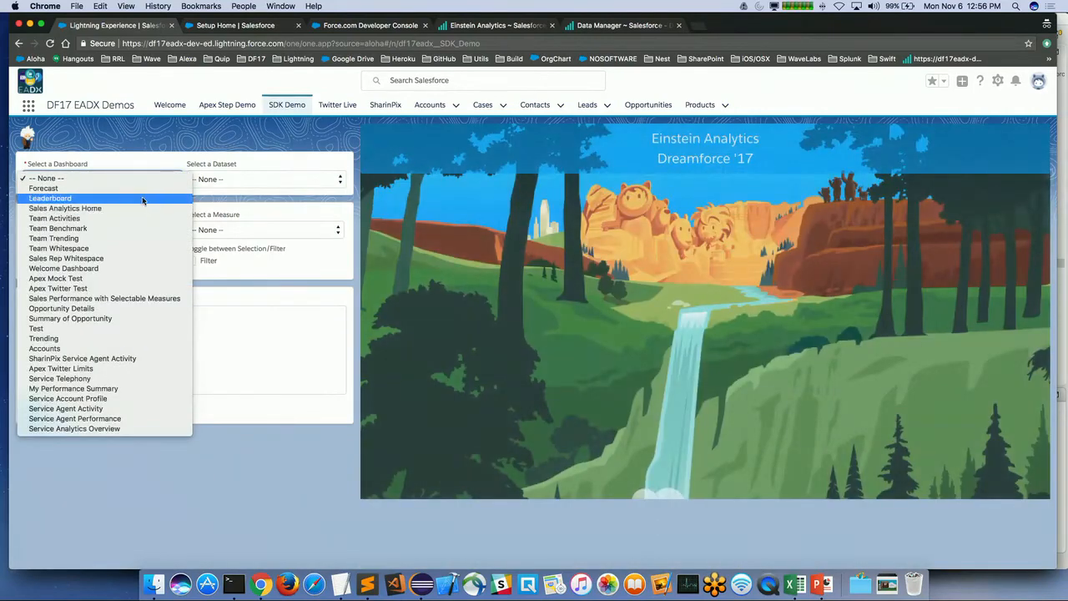
pyautogui.click(50, 198)
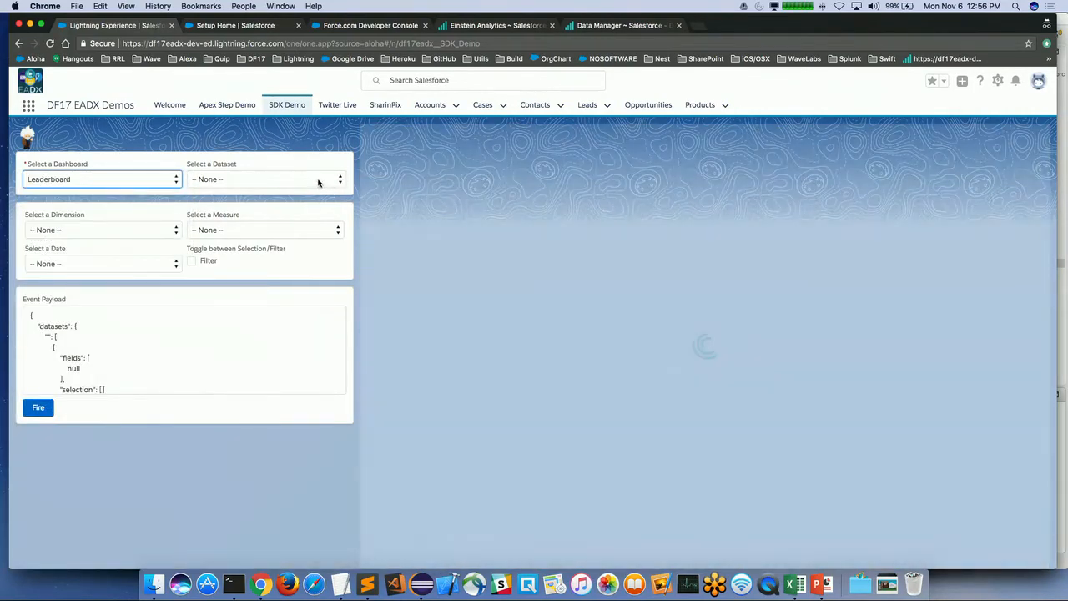
pyautogui.click(265, 178)
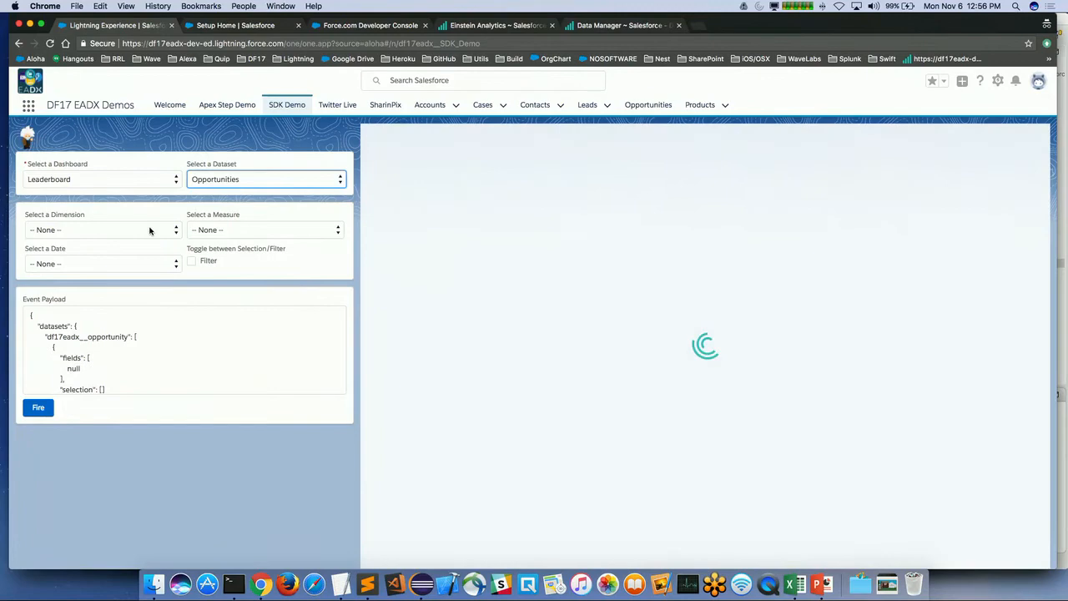
pyautogui.click(100, 230)
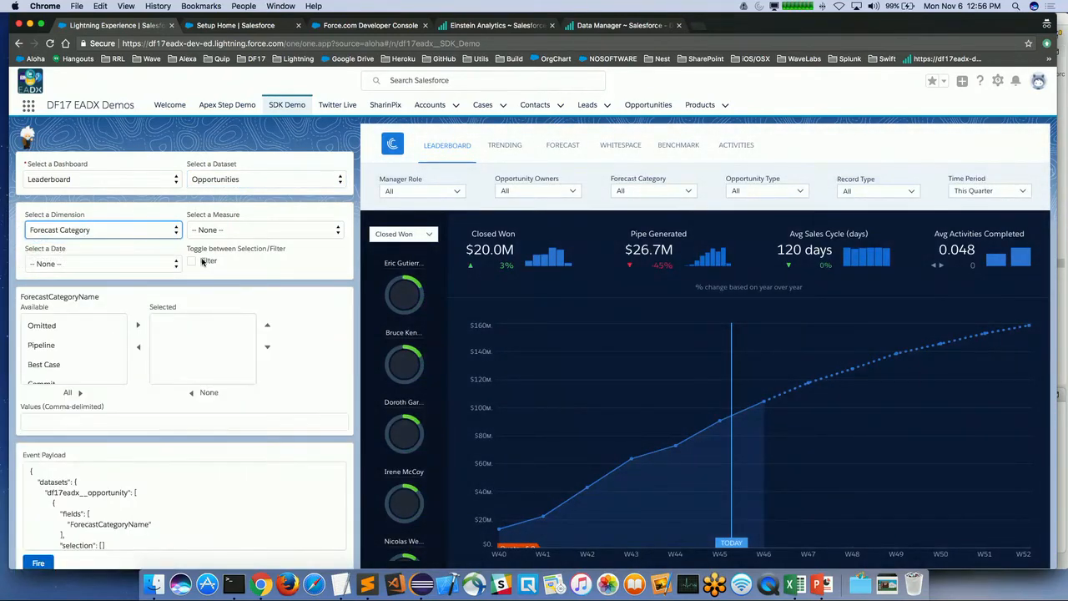
pyautogui.click(42, 325)
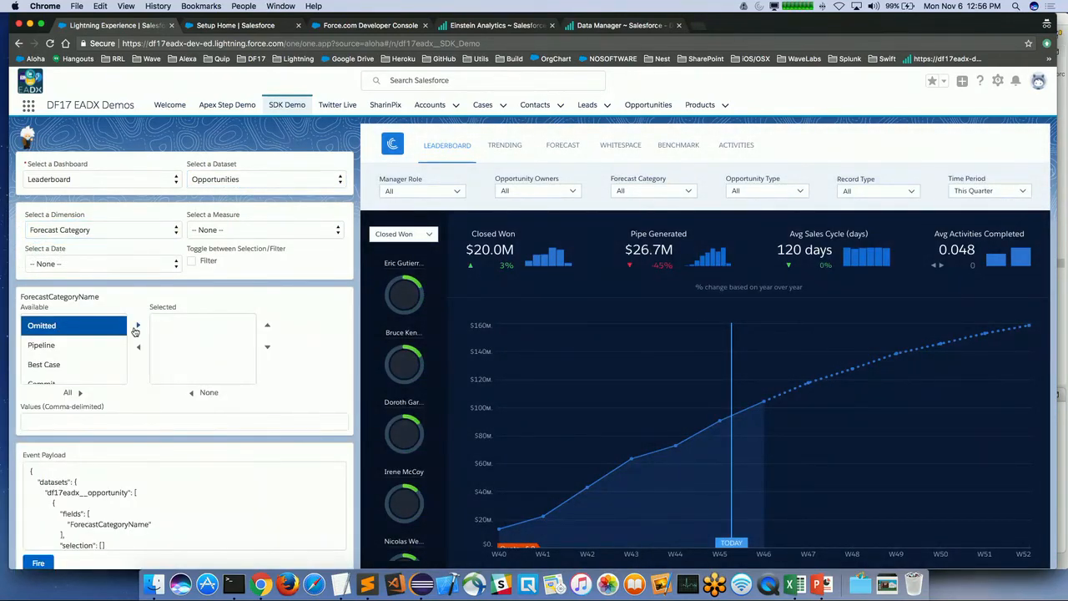
# Select Omitted and Best Case as forecast categories and fire the payload event.
pyautogui.click(138, 325)
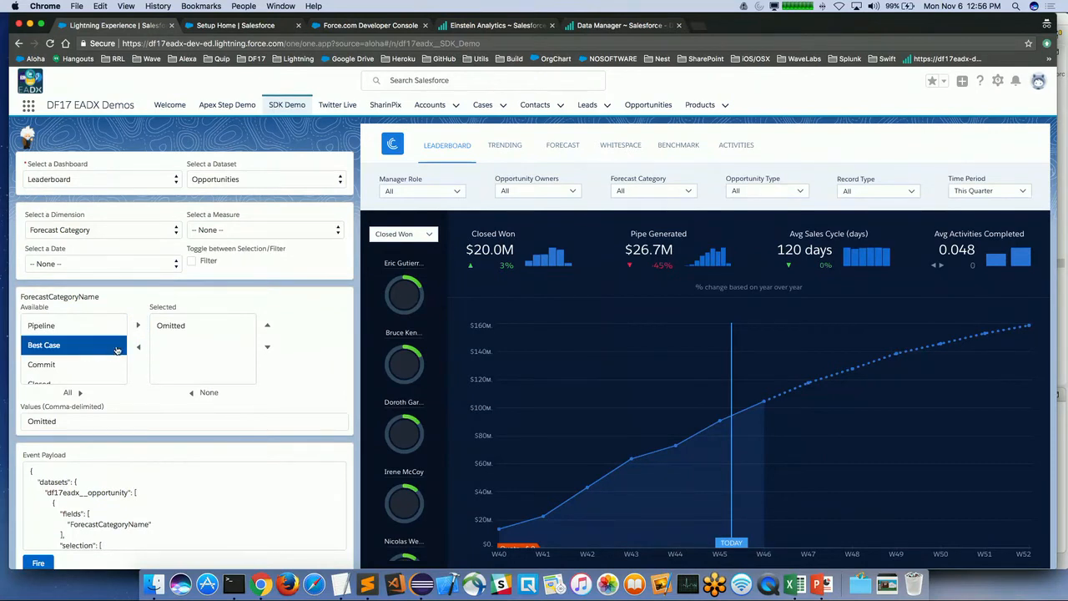
pyautogui.click(137, 324)
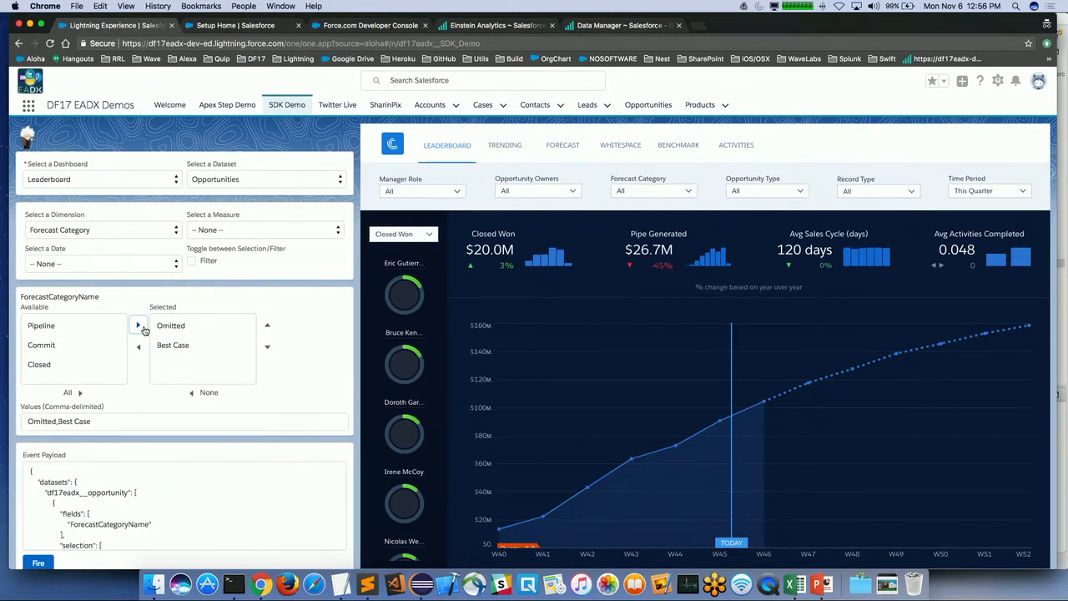
pyautogui.moveTo(152, 442)
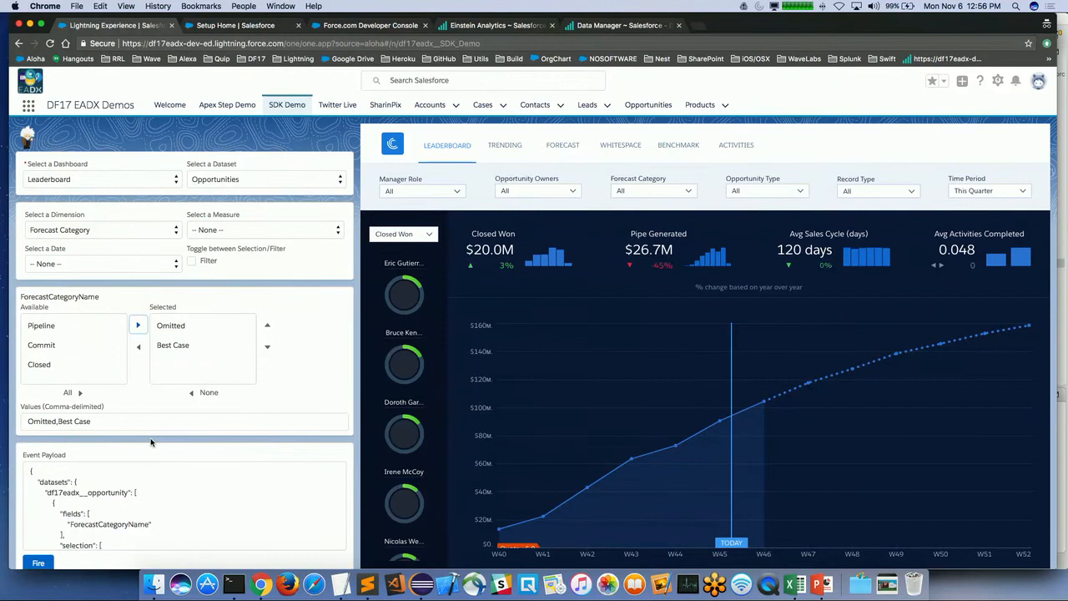
pyautogui.moveTo(179, 489)
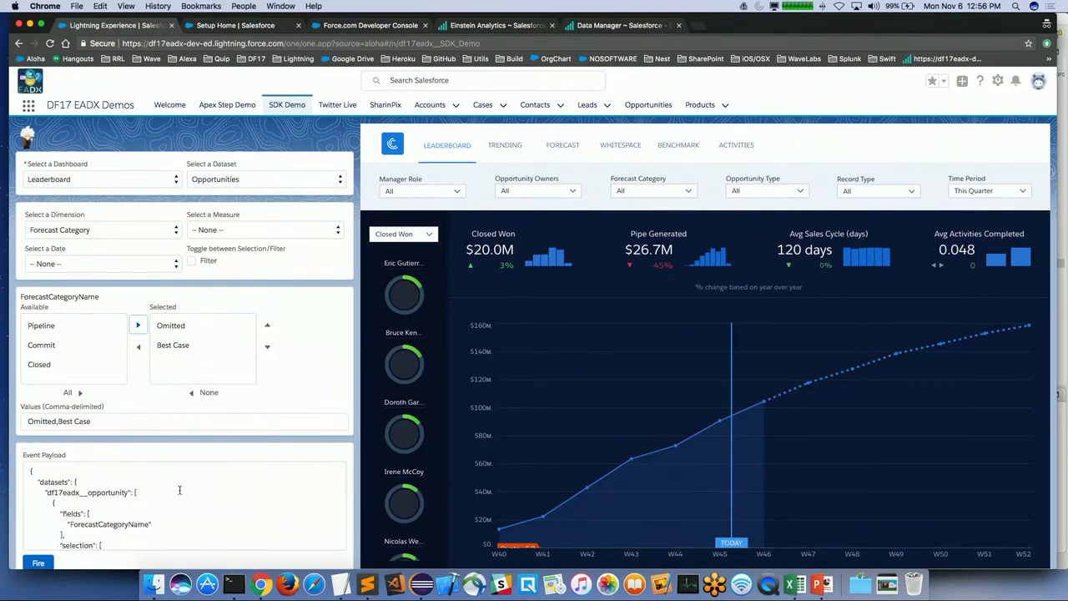
pyautogui.scroll(-3)
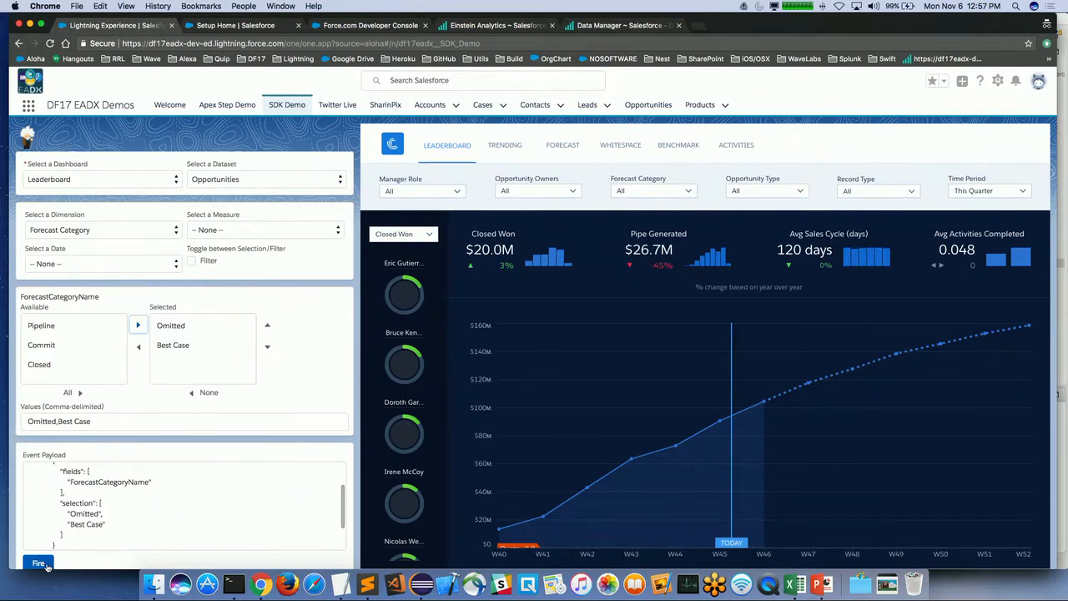
pyautogui.click(39, 563)
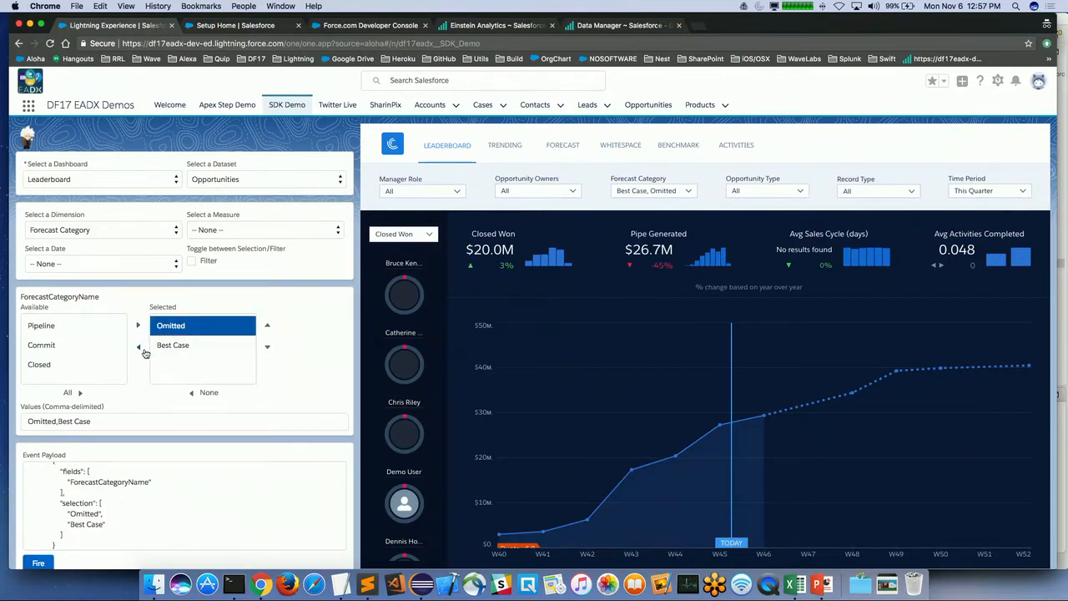
# Move Omitted and Best Case back out of the selected values.
pyautogui.click(138, 346)
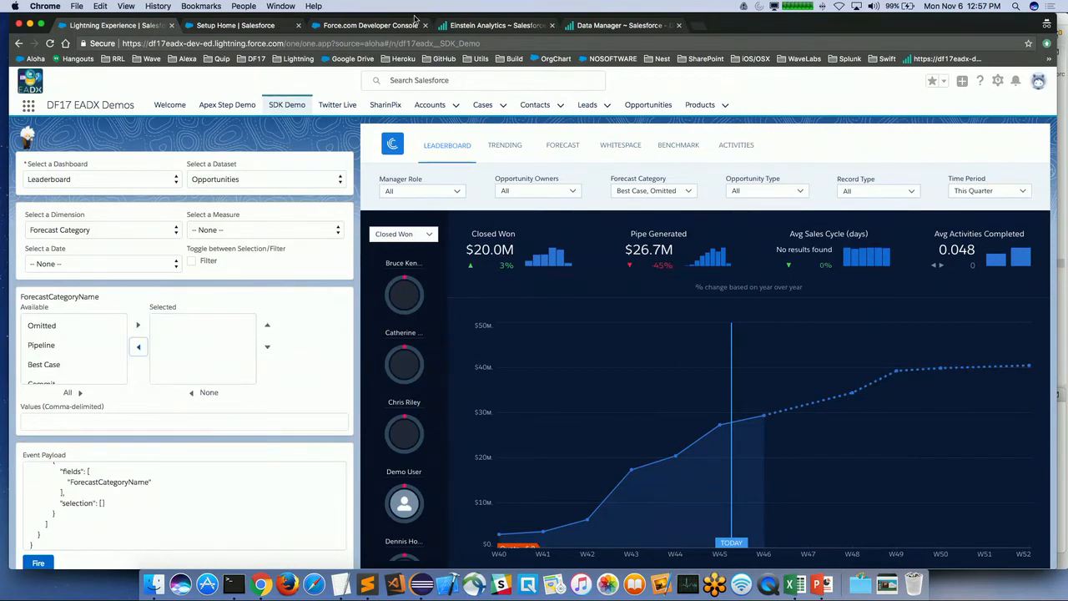
pyautogui.moveTo(227, 104)
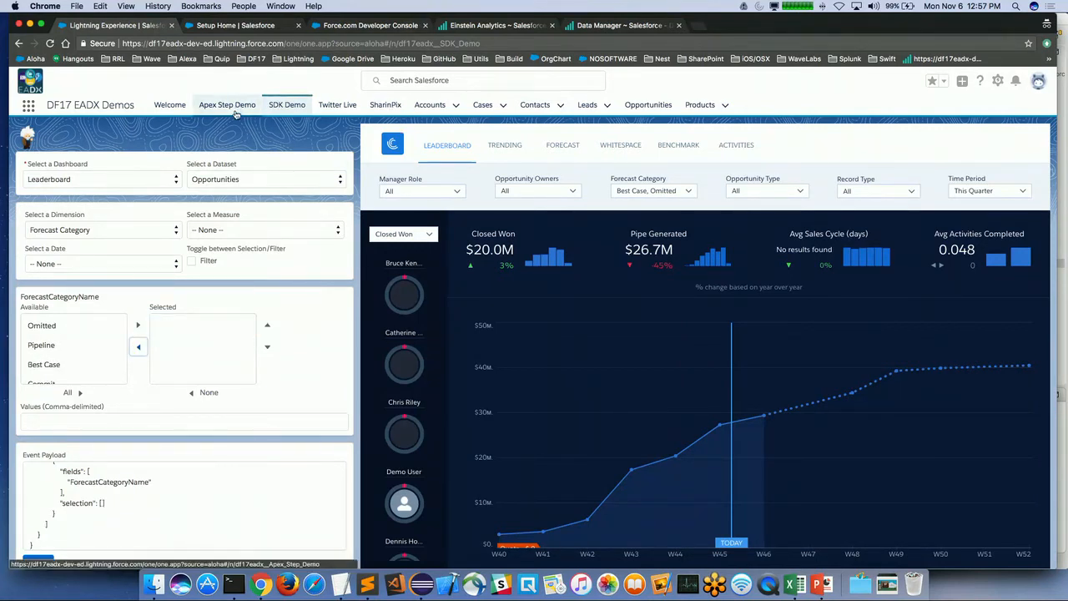
pyautogui.moveTo(227, 104)
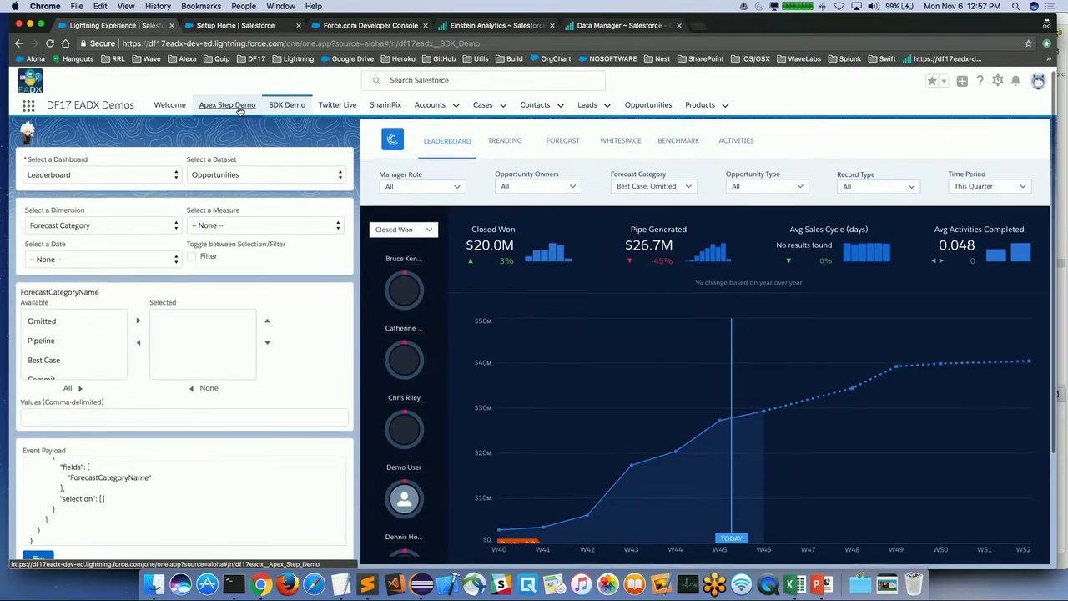
# Switch to the Apex Step Demo page showing the Test2 mock.
pyautogui.click(227, 105)
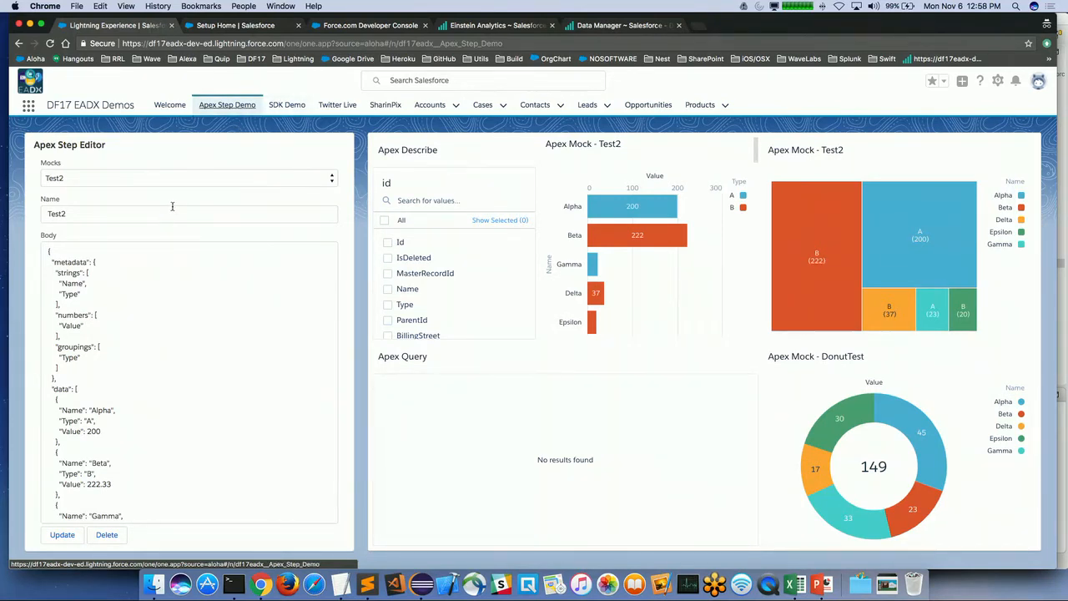
pyautogui.moveTo(247, 179)
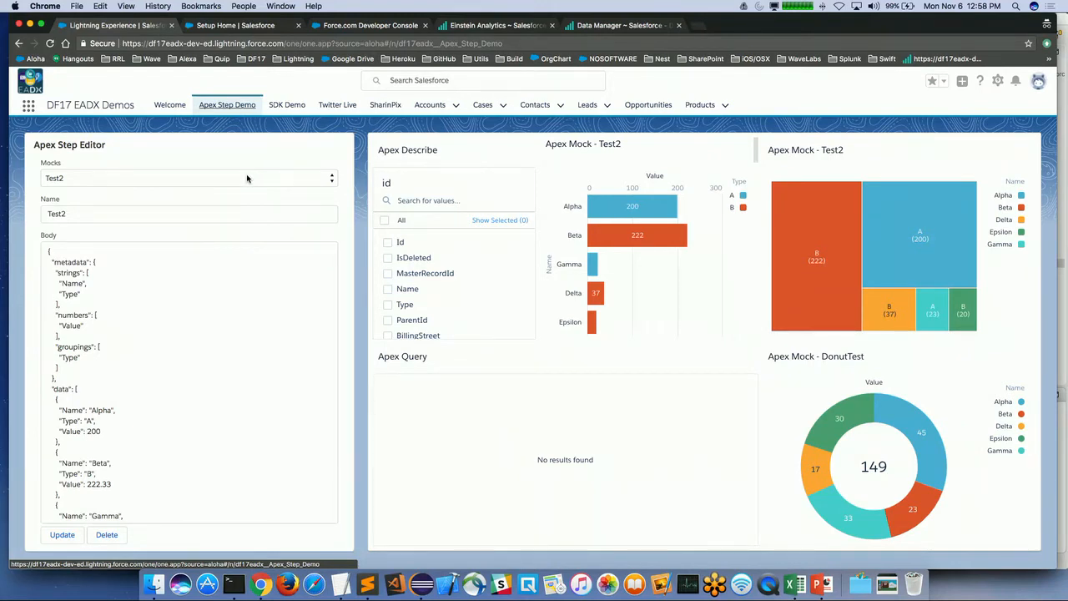
pyautogui.moveTo(139, 177)
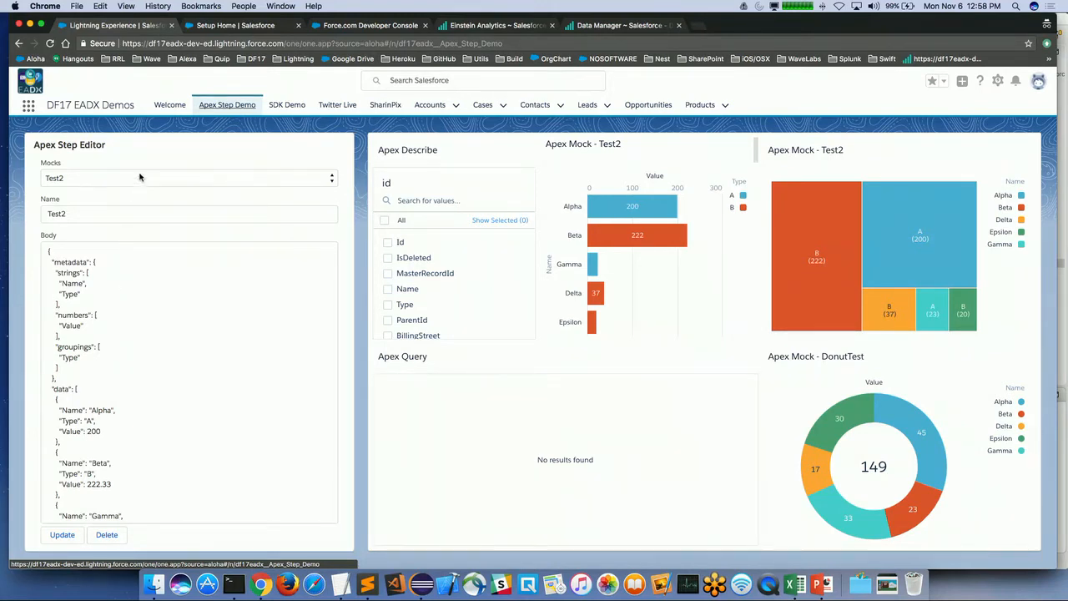
# Load the DonutTest mock, edit the Beta value, and update the donut chart.
pyautogui.click(187, 178)
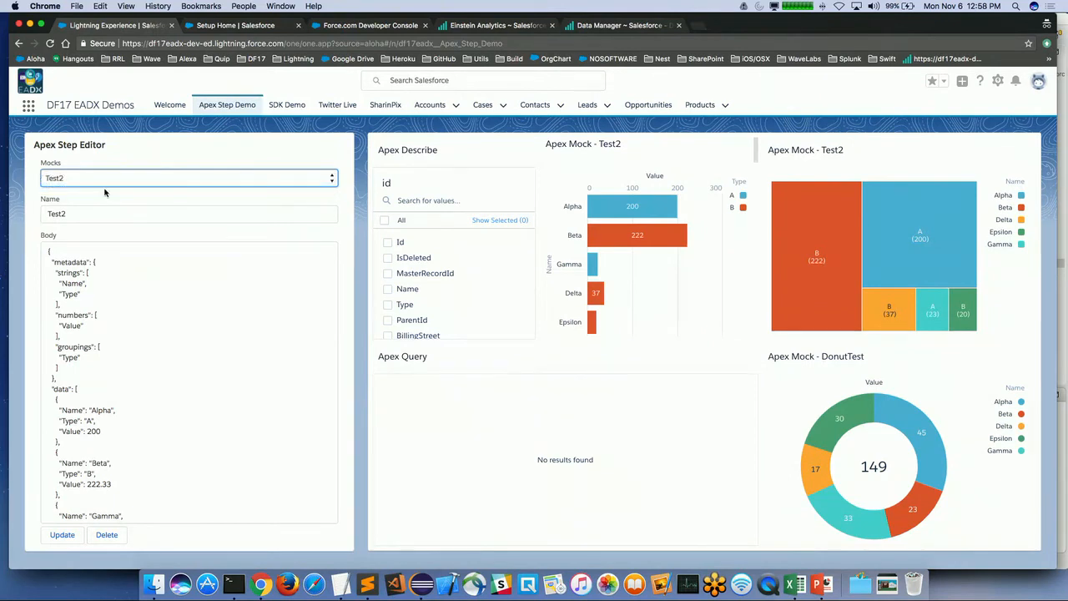
pyautogui.click(187, 178)
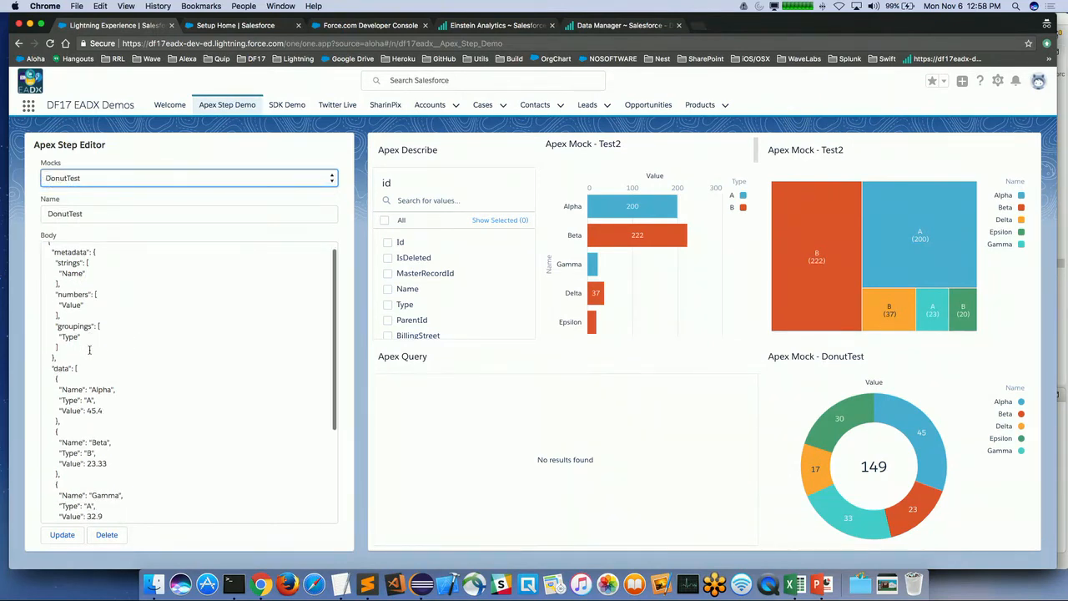
pyautogui.scroll(-3)
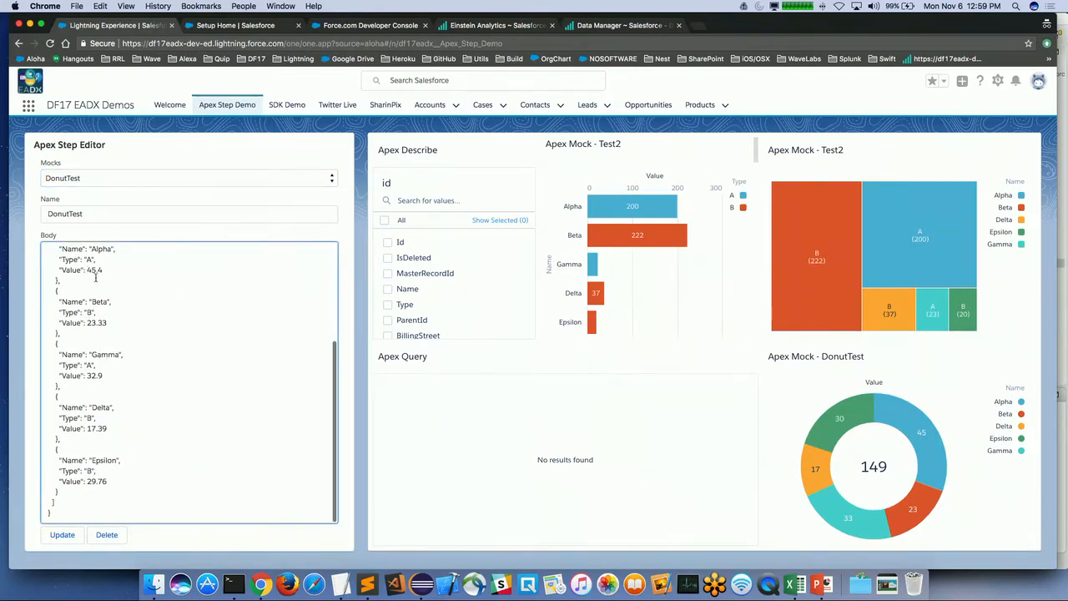
pyautogui.write('4')
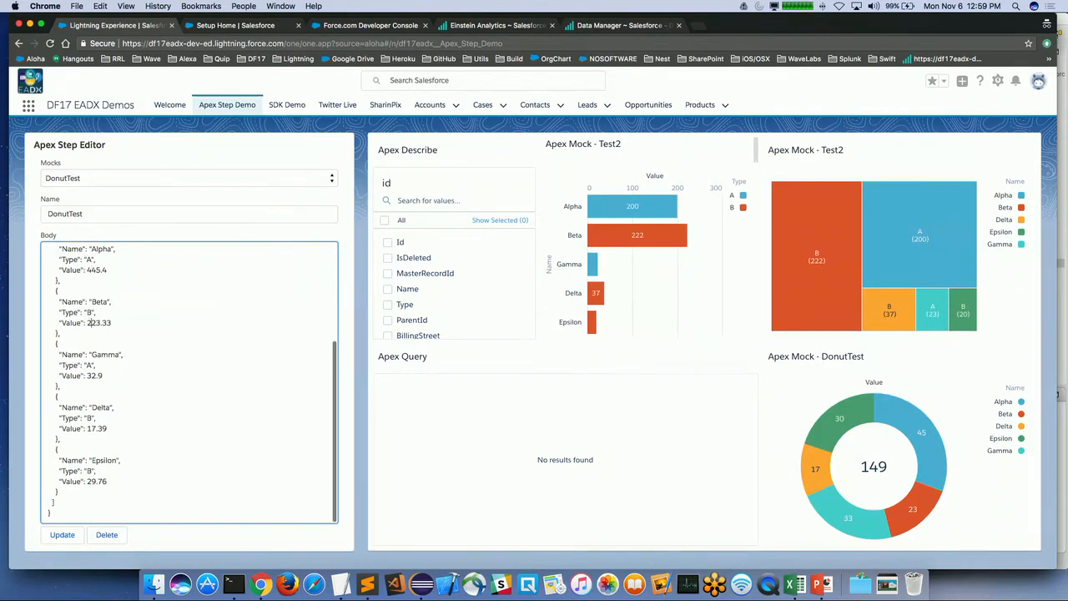
pyautogui.click(62, 535)
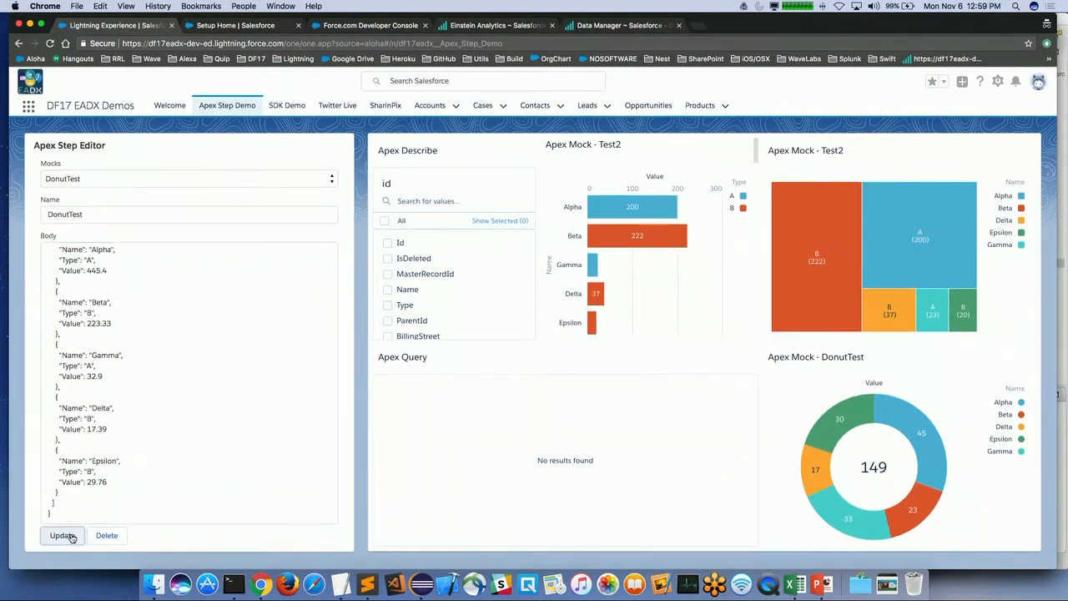
pyautogui.click(62, 534)
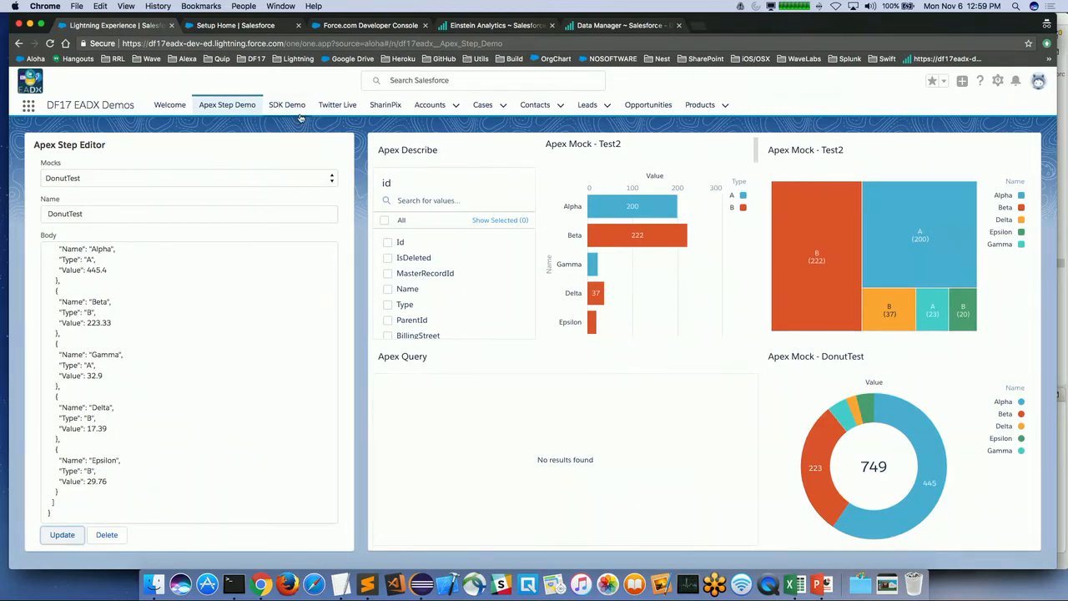
pyautogui.moveTo(337, 104)
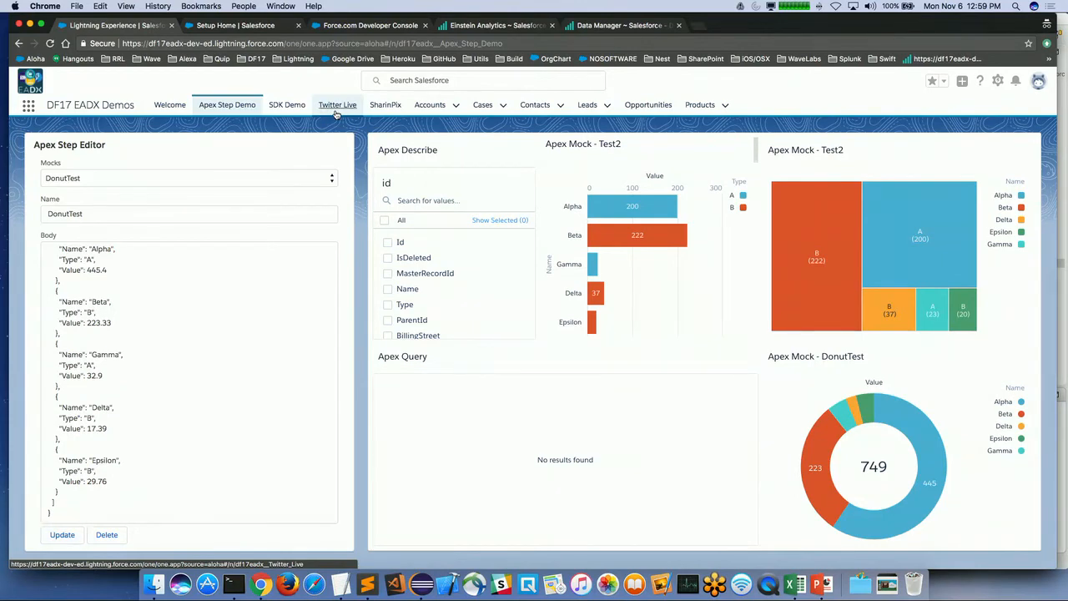
# Switch to the Twitter Live dashboard tab.
pyautogui.click(337, 105)
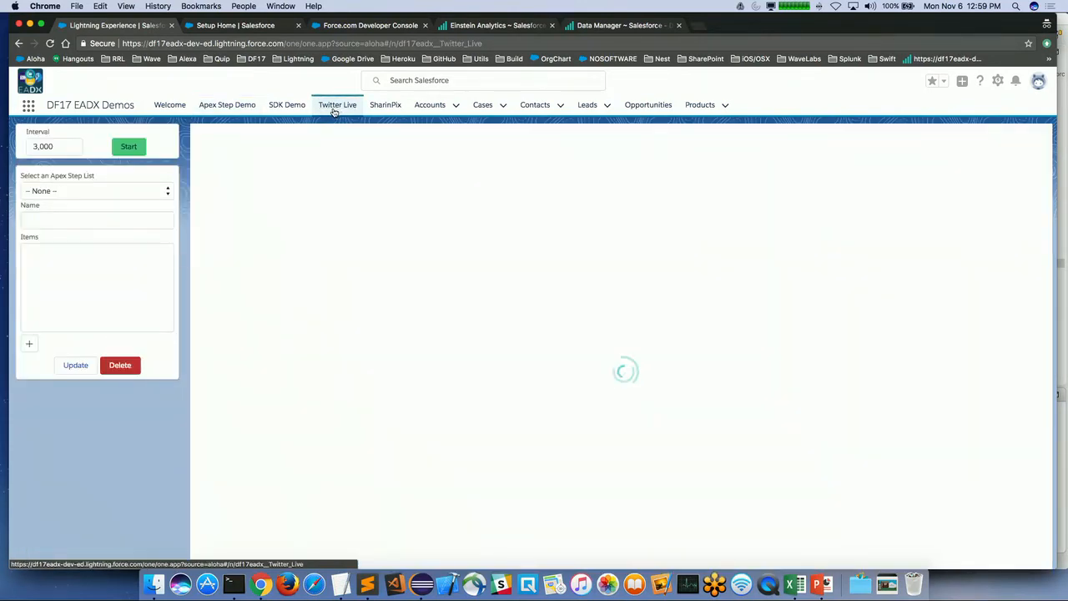
pyautogui.click(337, 104)
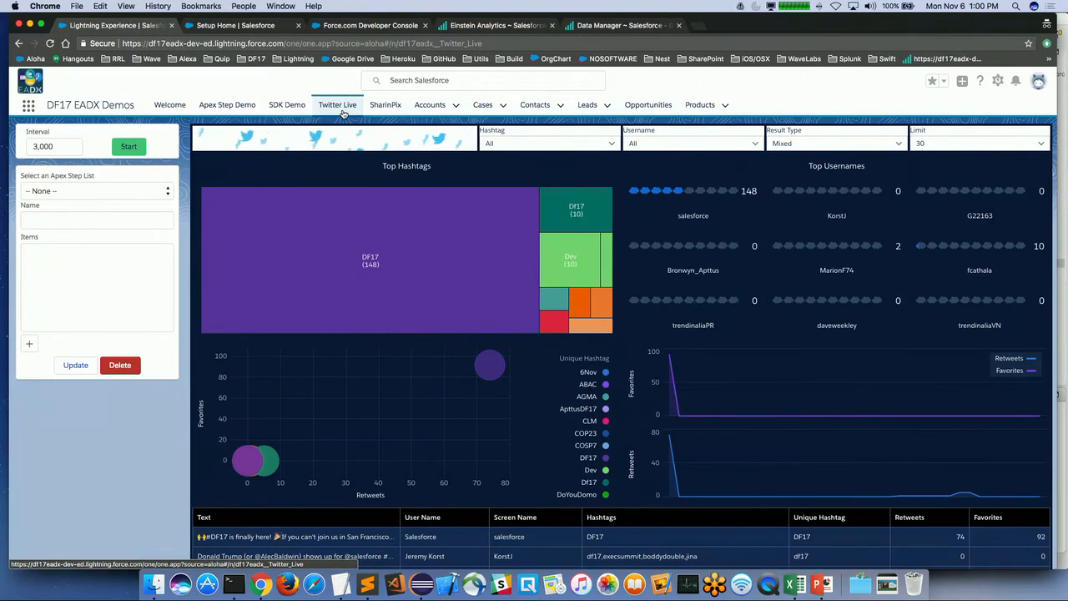
pyautogui.moveTo(74, 206)
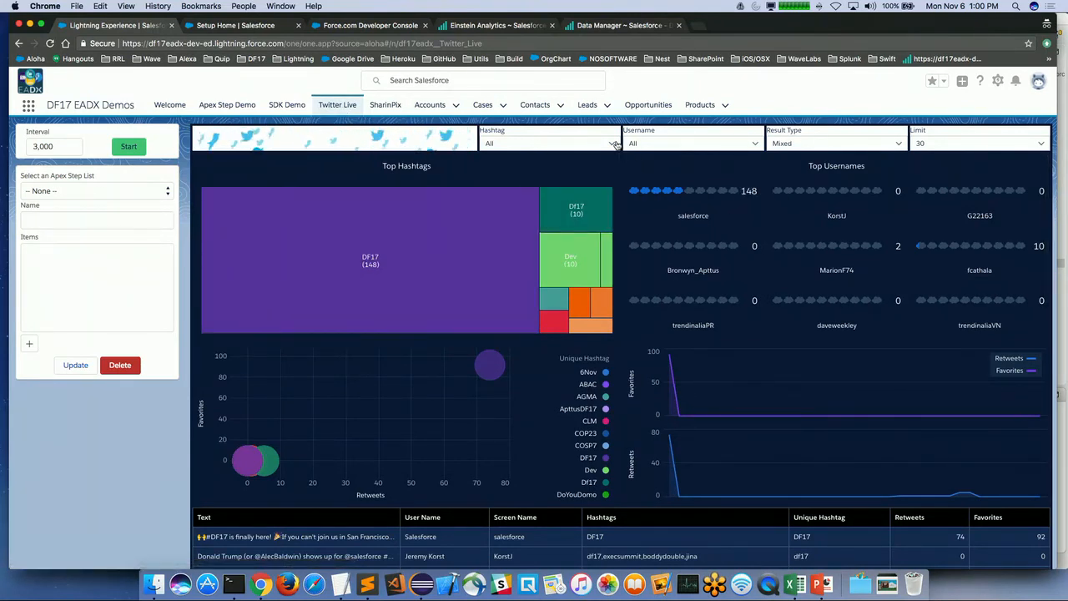
# Load the Hashtags Apex step list, add item mydemo, and move hilonav up.
pyautogui.click(611, 143)
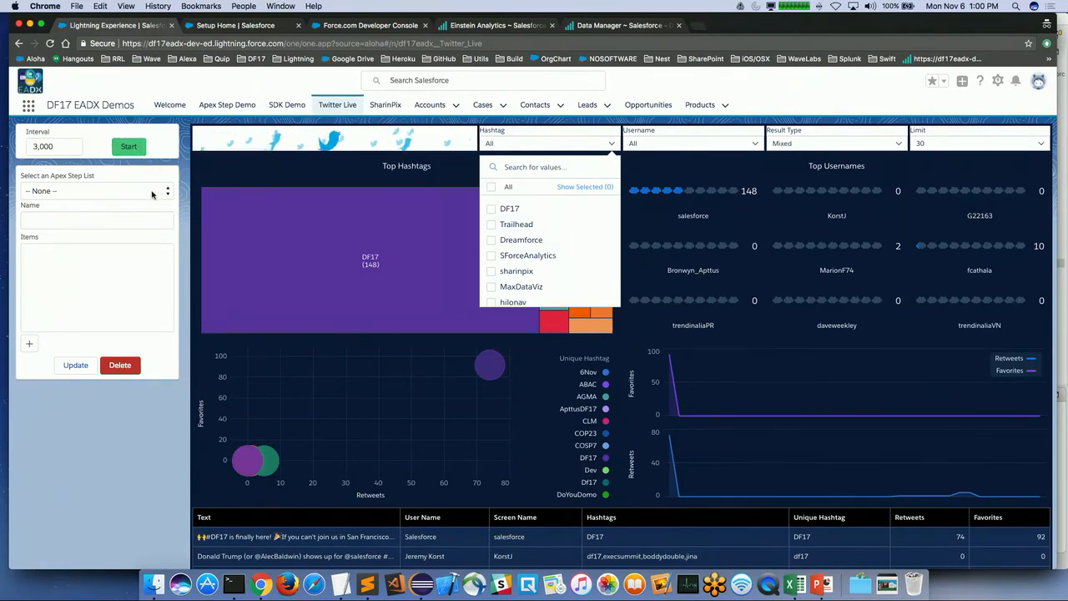
pyautogui.click(94, 190)
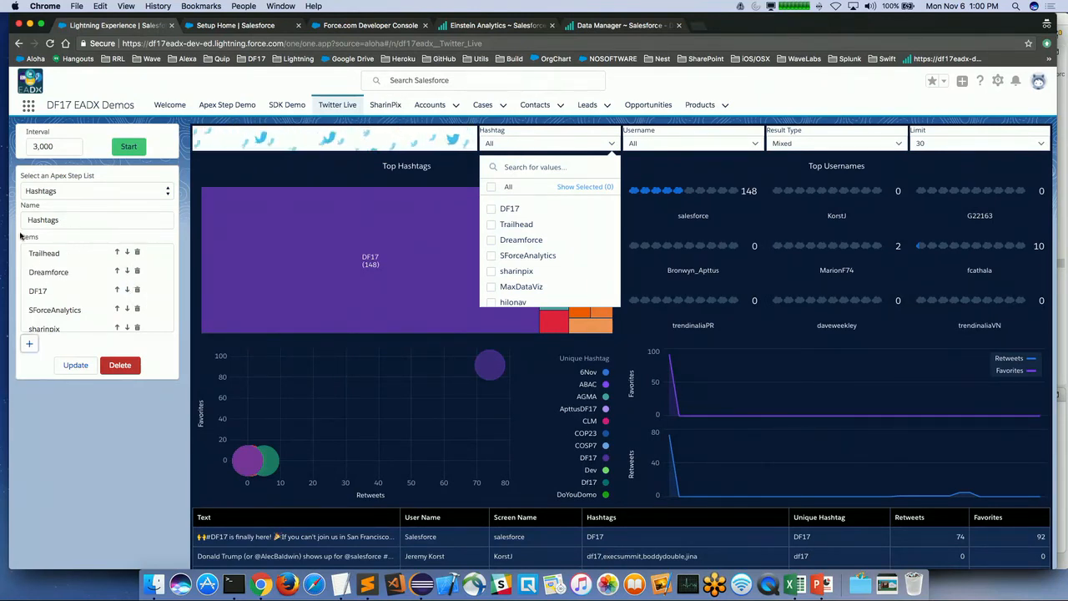
pyautogui.scroll(-3)
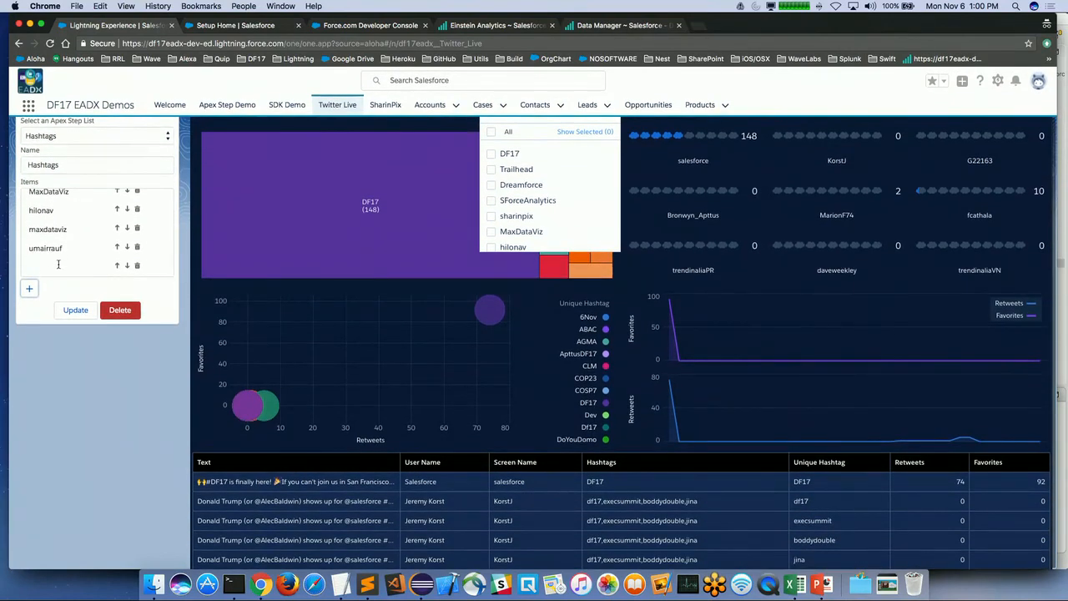
pyautogui.write('mydemo')
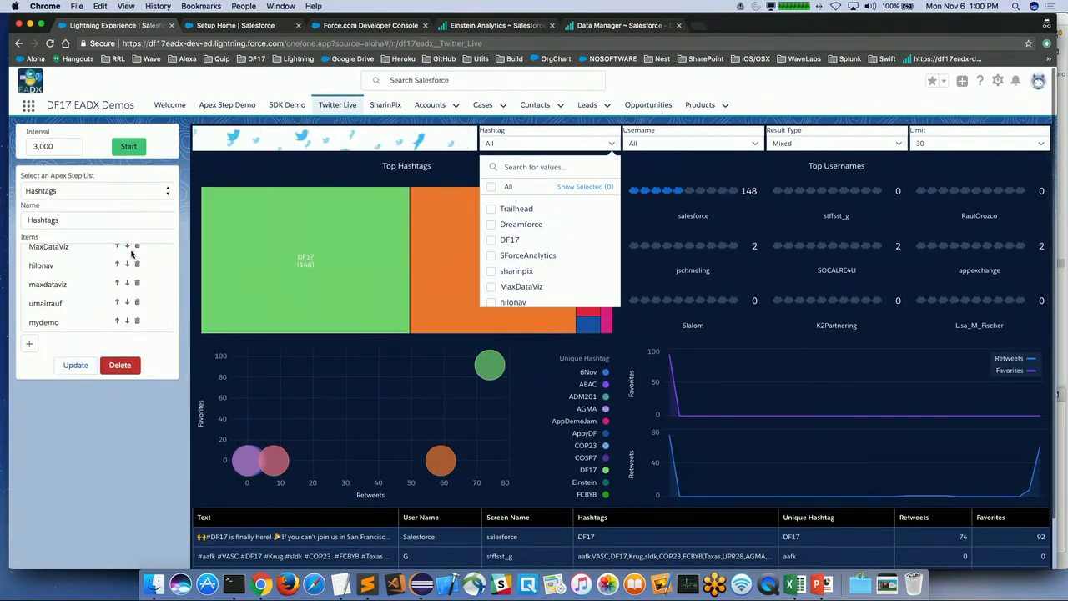
pyautogui.click(117, 246)
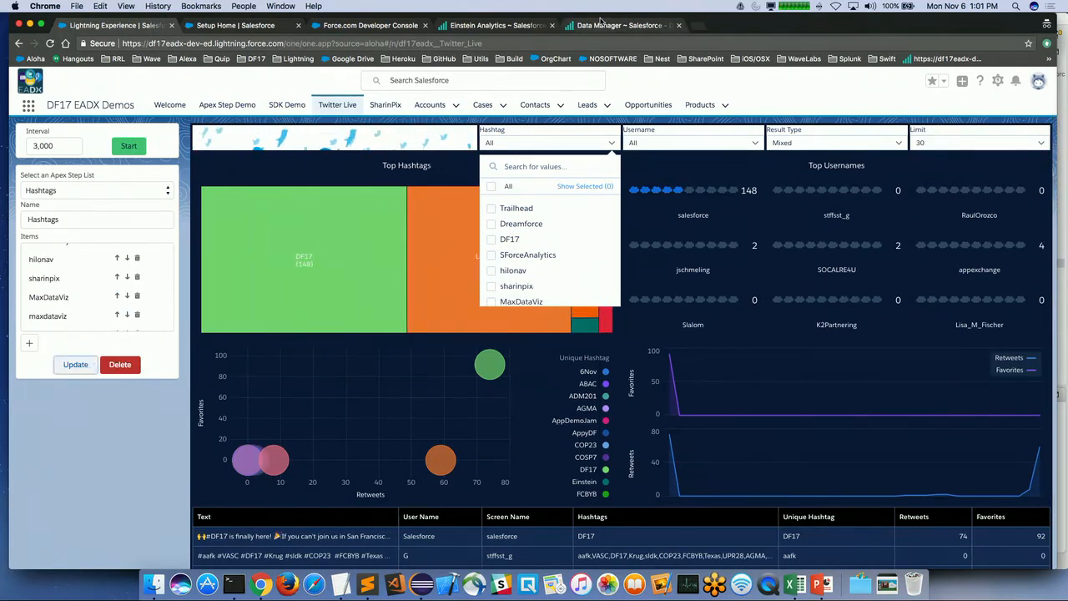
# Filter the Hashtag dropdown to Trailhead, then uncheck it back to All.
pyautogui.click(611, 142)
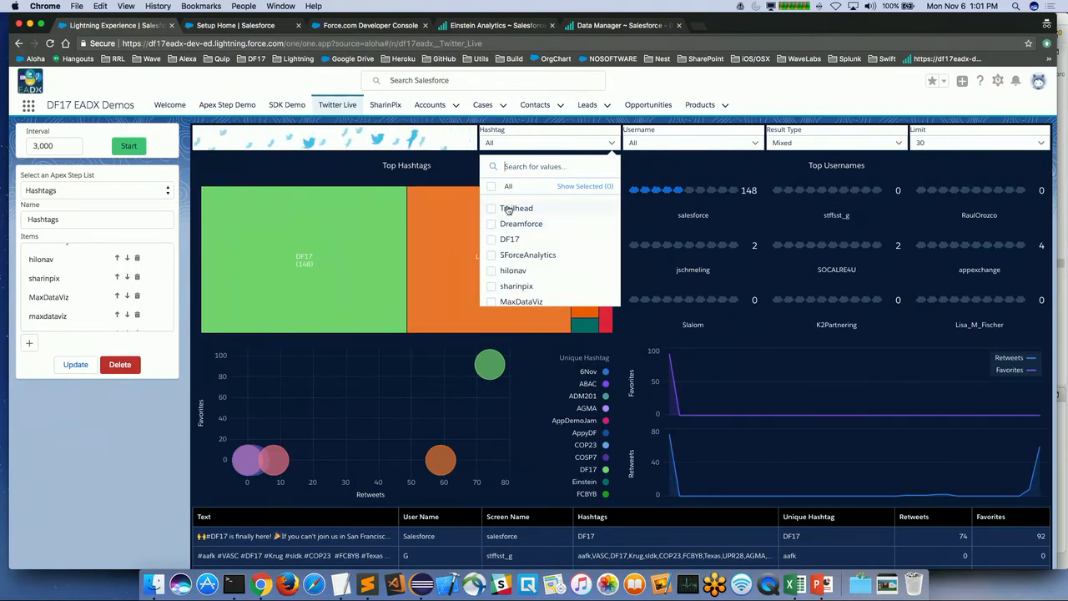
pyautogui.click(492, 208)
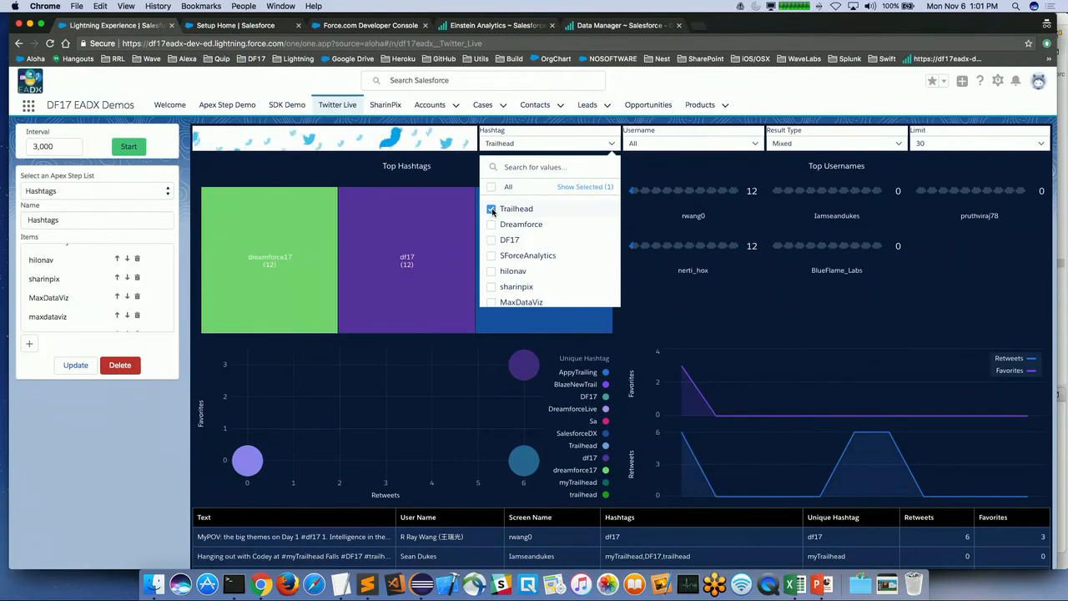
pyautogui.click(491, 209)
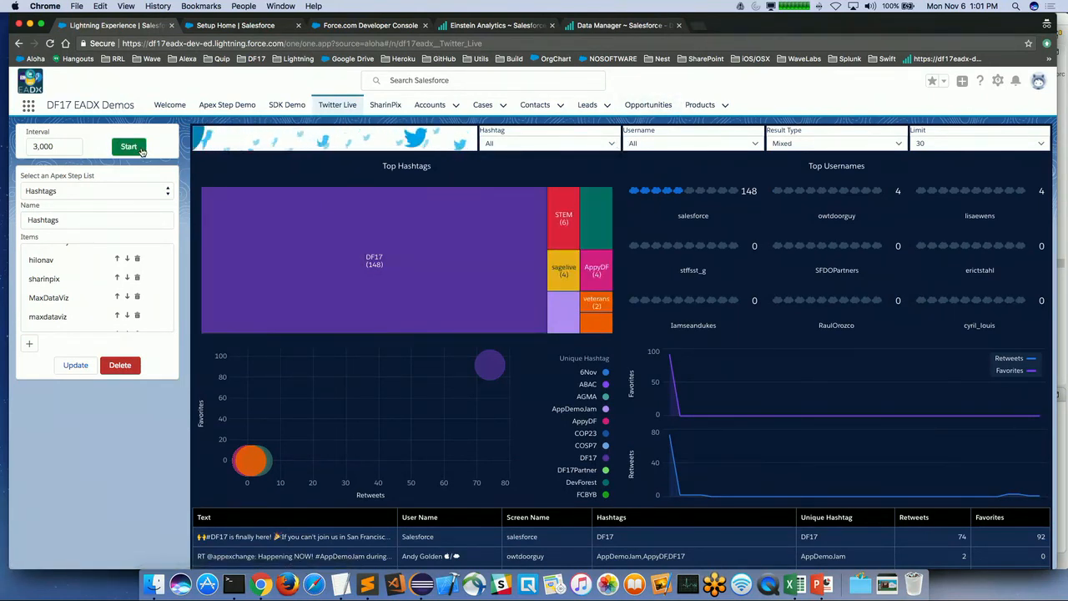
# Start live refresh, toggle Trailhead then DF17 filters on and off, then stop refresh.
pyautogui.click(128, 146)
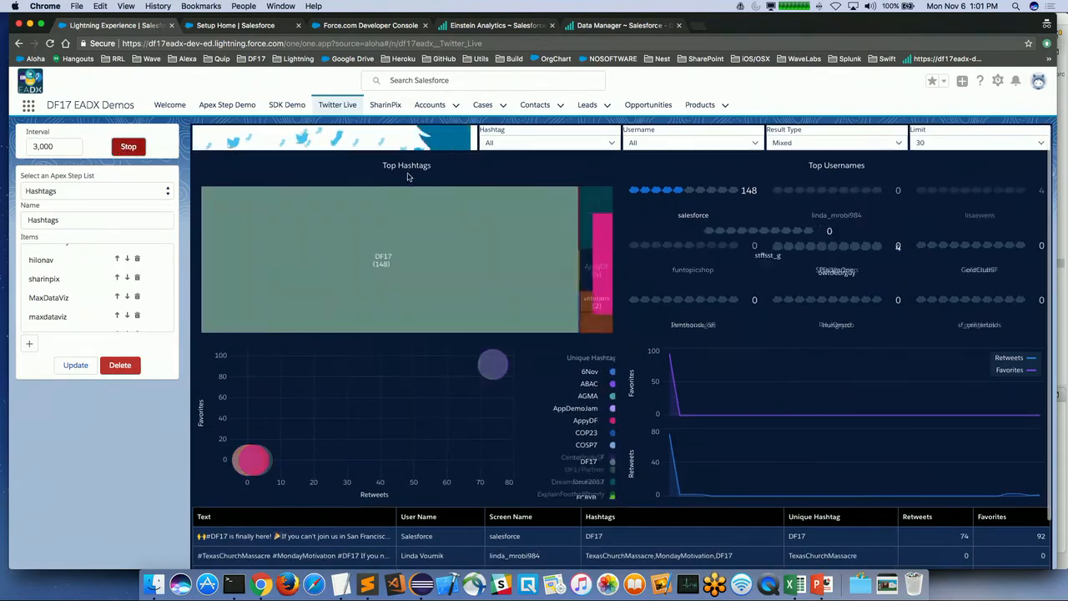
pyautogui.click(609, 143)
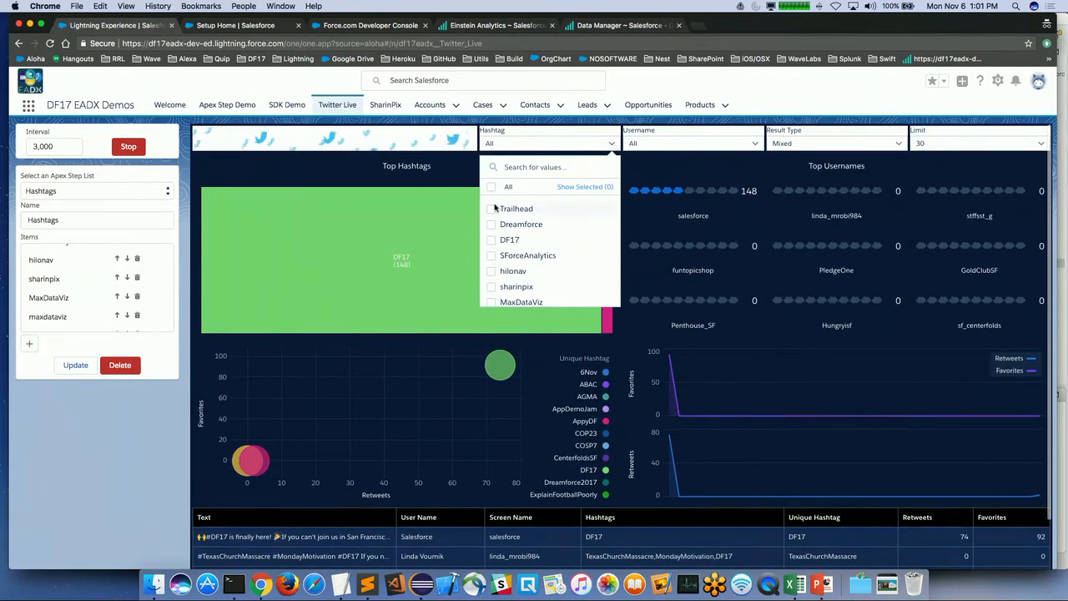
pyautogui.click(491, 209)
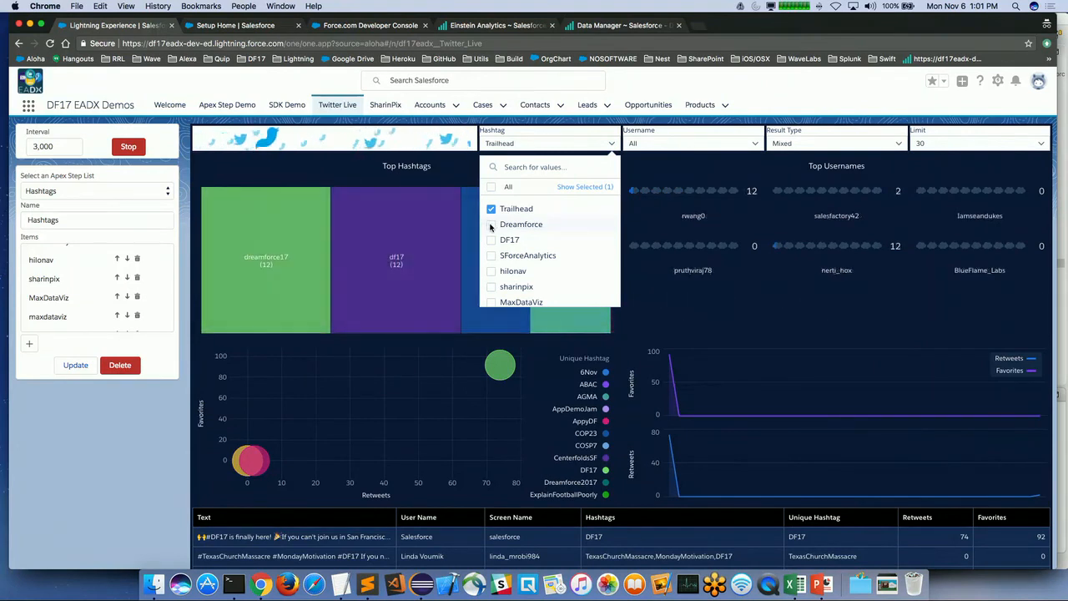
pyautogui.click(490, 208)
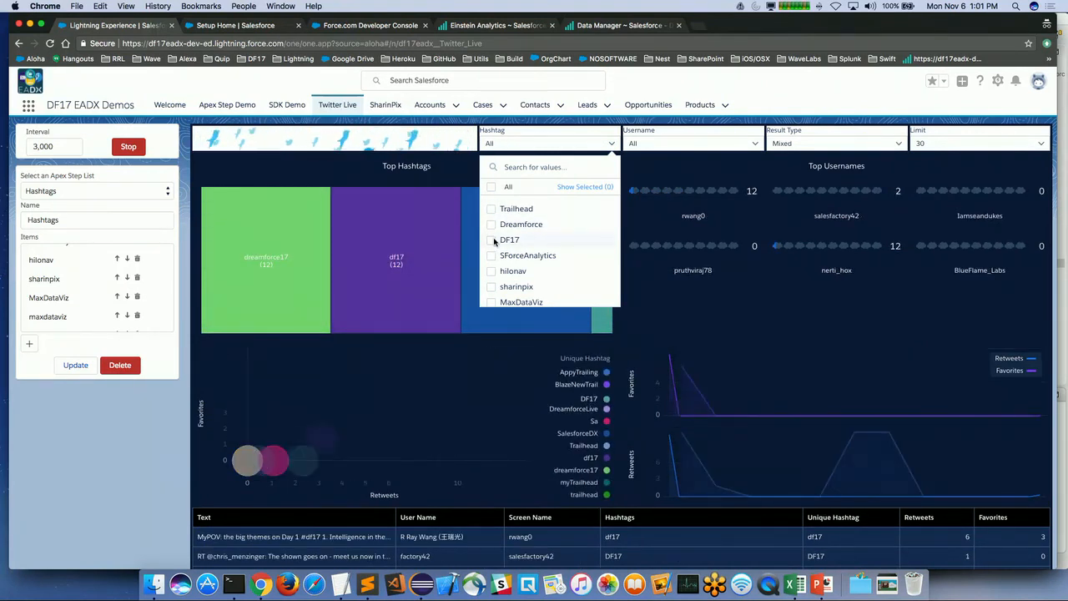
pyautogui.click(490, 239)
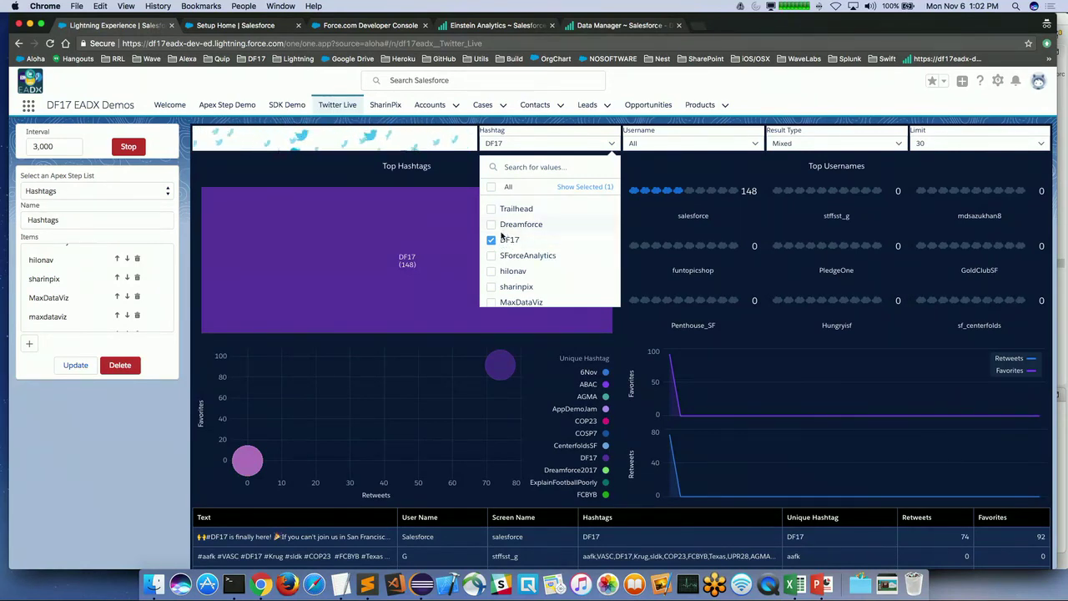
pyautogui.moveTo(508, 239)
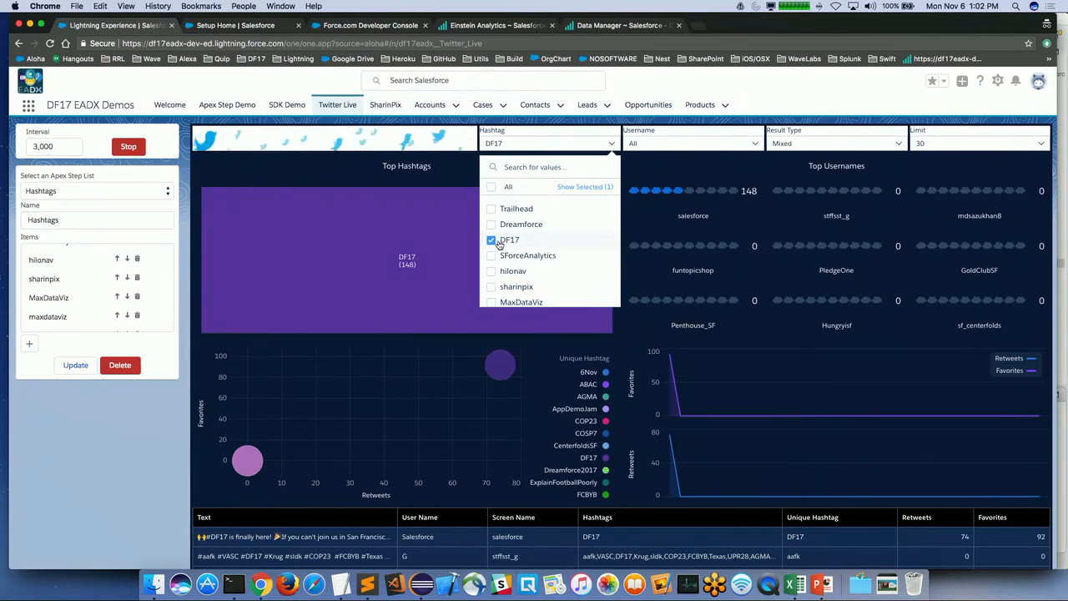
pyautogui.click(492, 240)
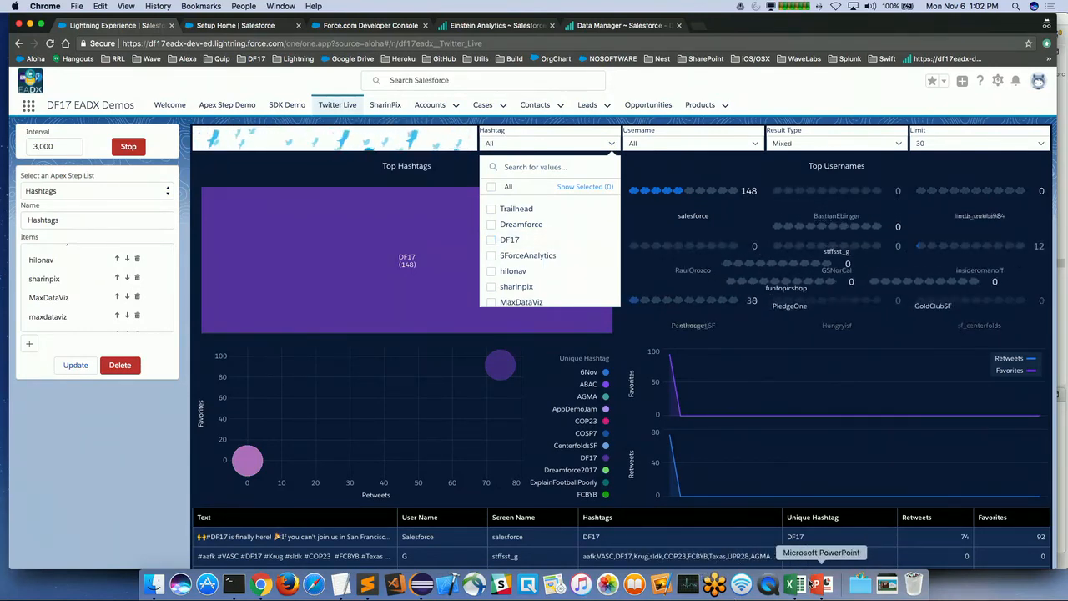
pyautogui.click(128, 146)
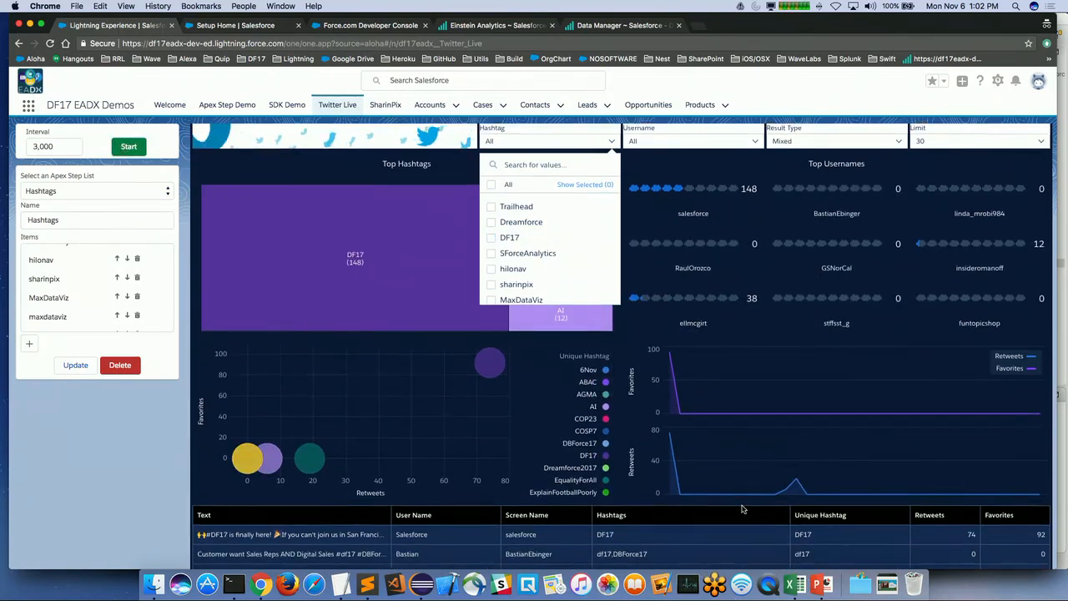